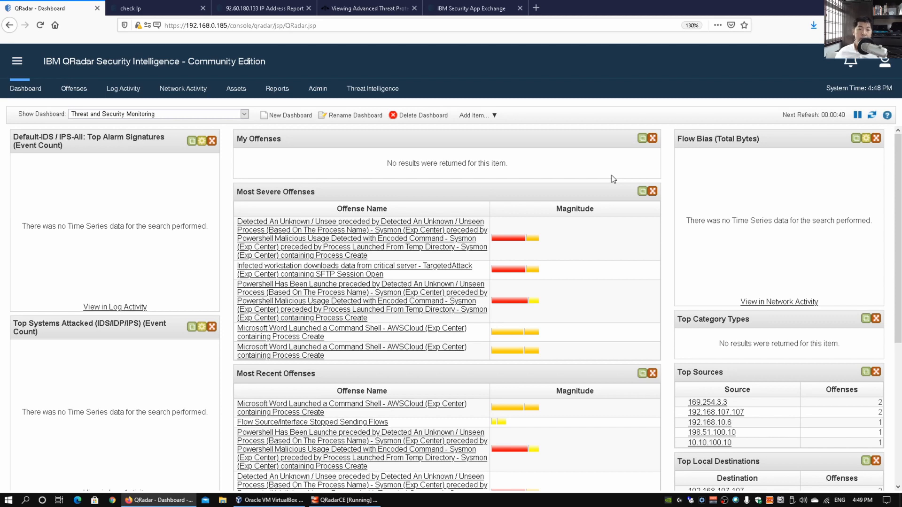
{"action": "mouse_move", "coordinate": [653, 190]}
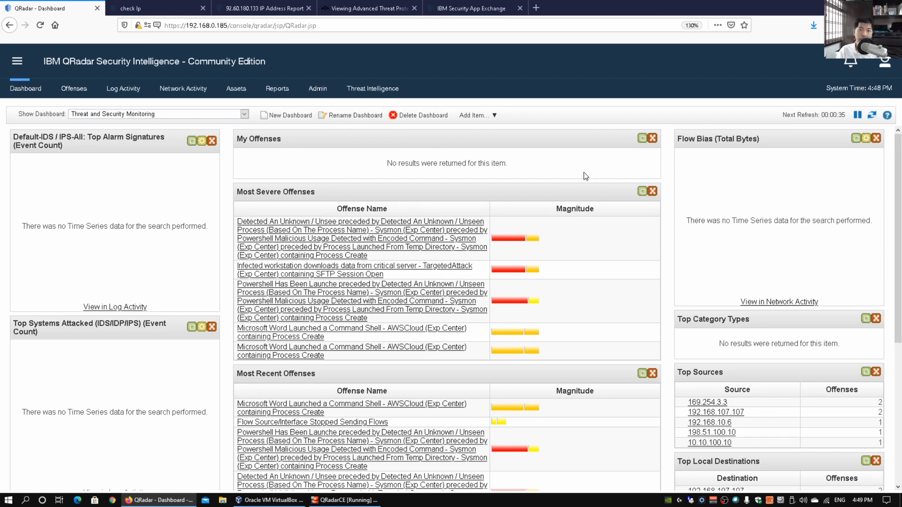
Zoom the dashboard in and open the Threat Intelligence app's Public Collections
{"action": "key", "text": "ctrl+plus"}
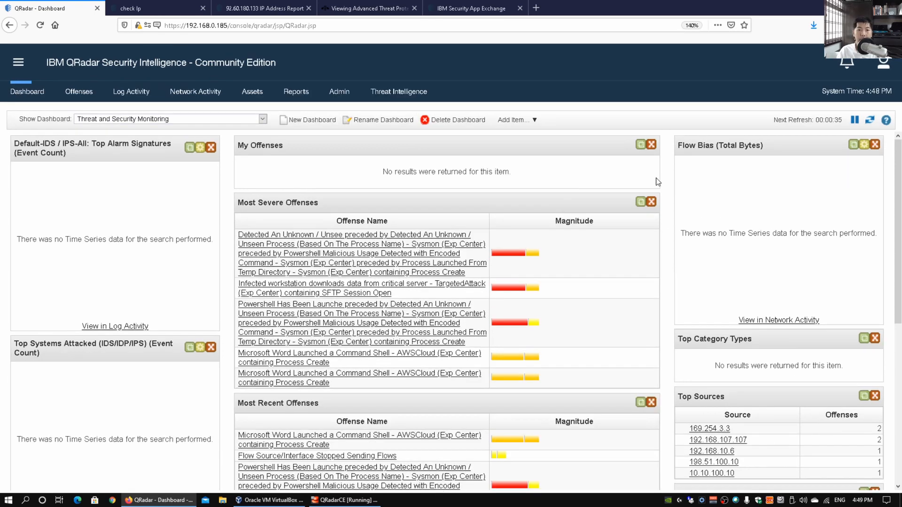
{"action": "mouse_move", "coordinate": [207, 124]}
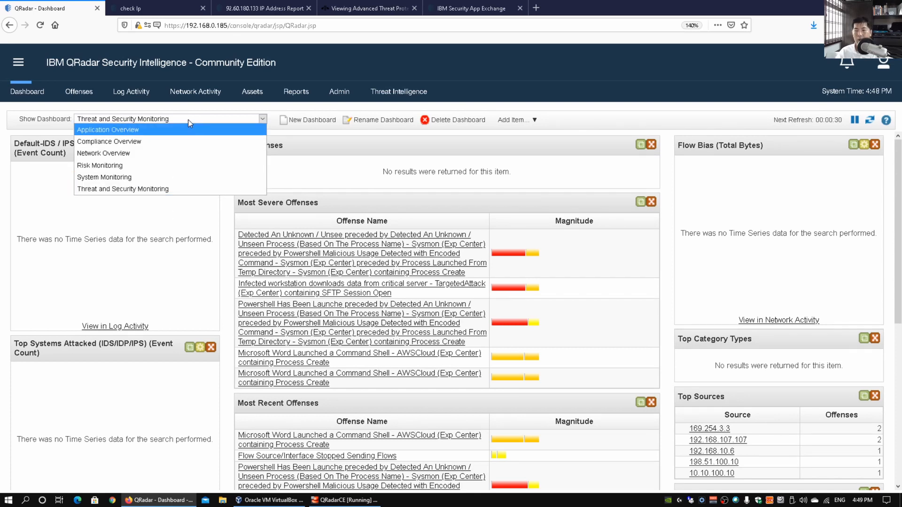
{"action": "mouse_move", "coordinate": [500, 105]}
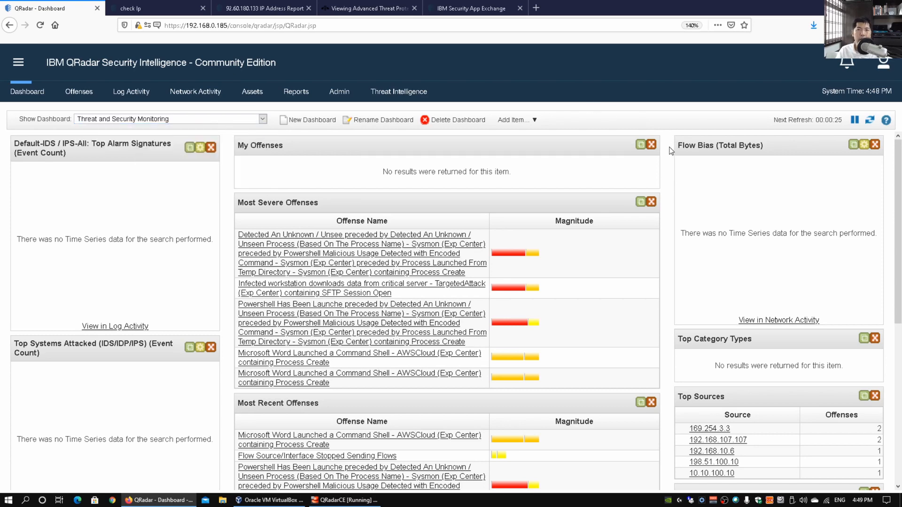
{"action": "left_click", "coordinate": [398, 91]}
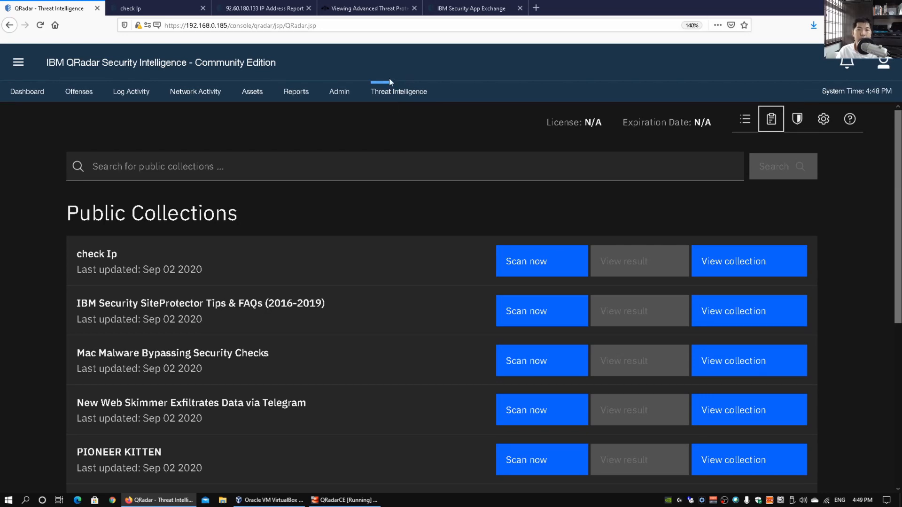
{"action": "mouse_move", "coordinate": [398, 92]}
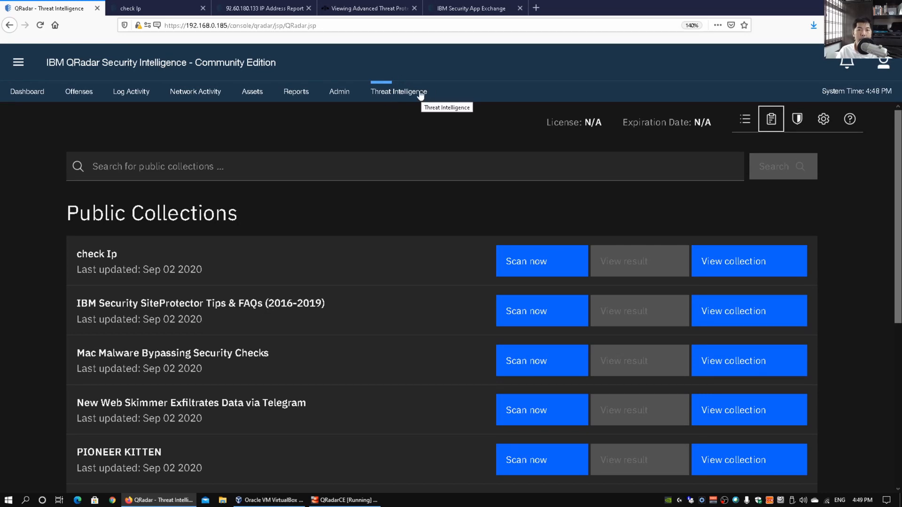
{"action": "mouse_move", "coordinate": [414, 119]}
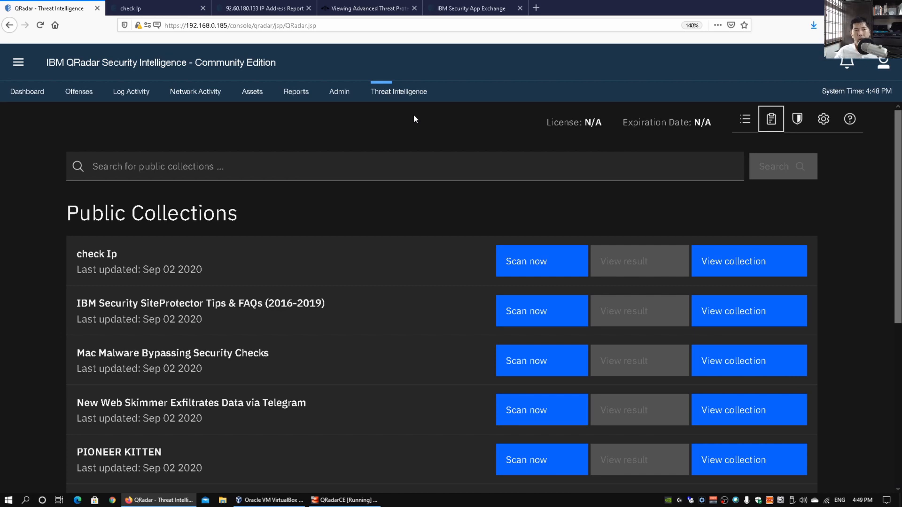
{"action": "mouse_move", "coordinate": [475, 65]}
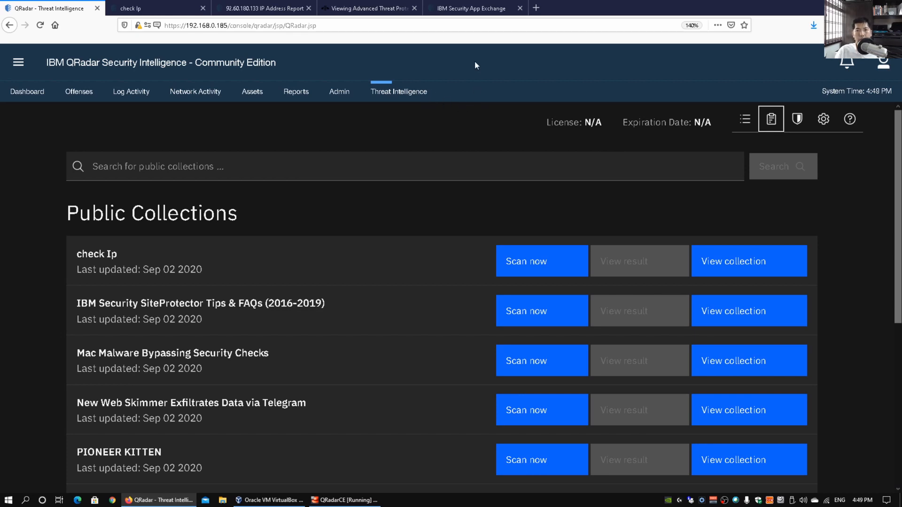
Search App Exchange for 'threat intelligence' and browse the 26 matching applications
{"action": "left_click", "coordinate": [471, 8]}
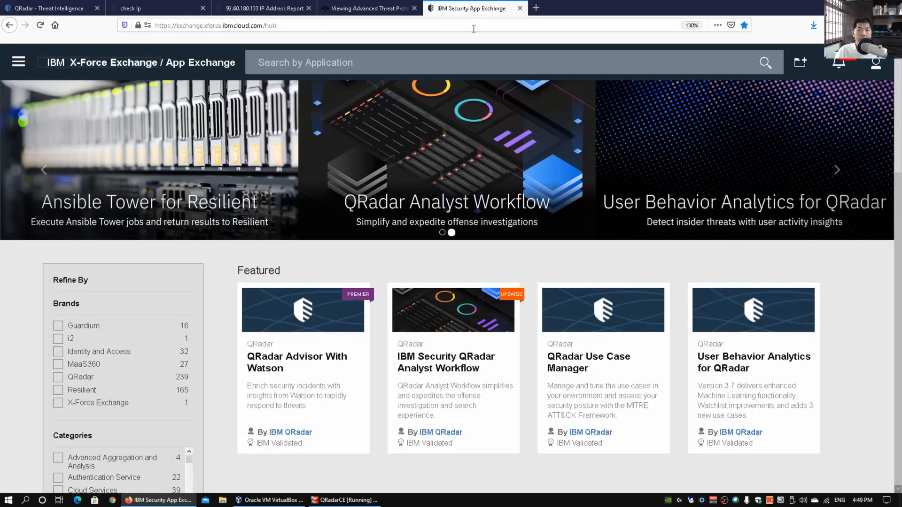
{"action": "mouse_move", "coordinate": [460, 160]}
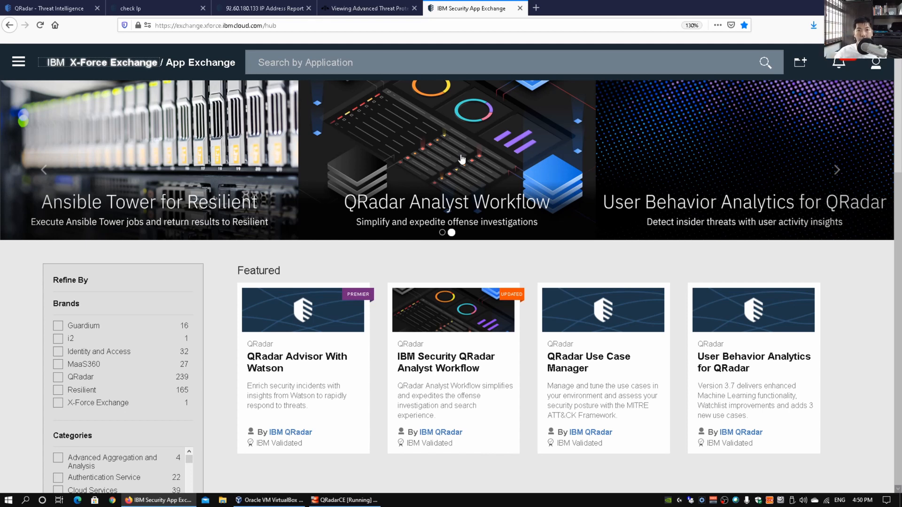
{"action": "mouse_move", "coordinate": [407, 101]}
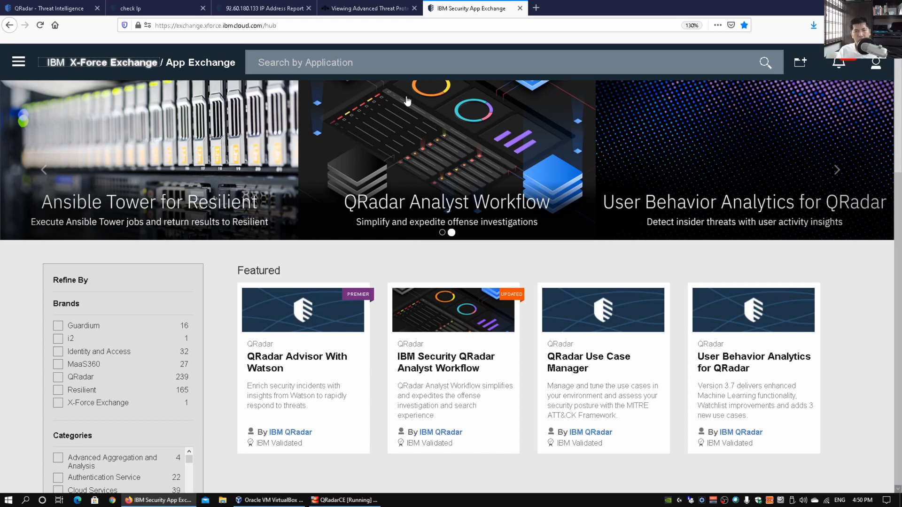
{"action": "left_click", "coordinate": [377, 62]}
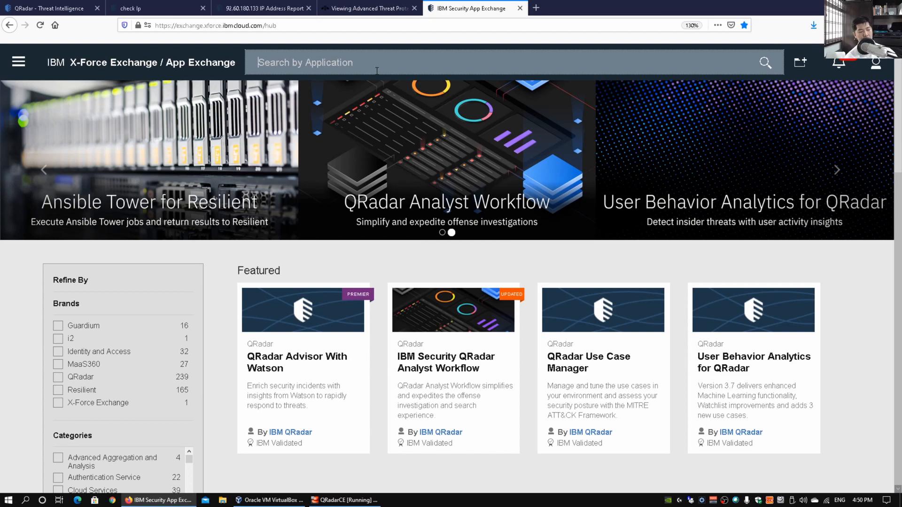
{"action": "type", "text": "threat intelligence"}
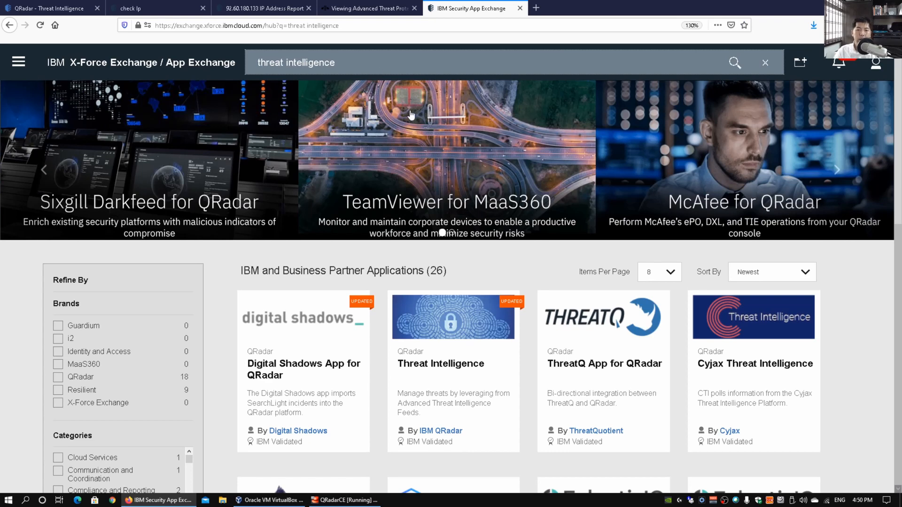
{"action": "scroll", "scroll_direction": "down", "scroll_amount": 3}
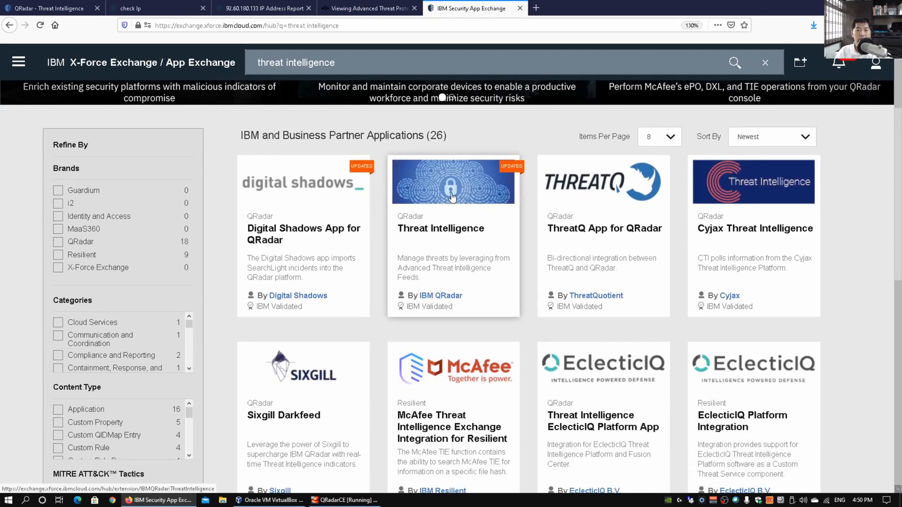
Review the Threat Intelligence 2.0.0 app page and view its Recent Collections screenshot
{"action": "left_click", "coordinate": [453, 182]}
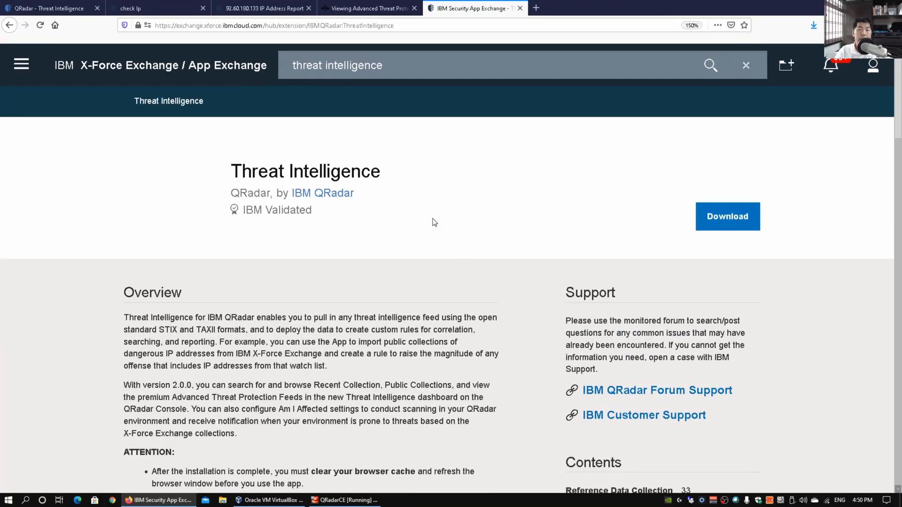
{"action": "scroll", "scroll_direction": "down", "scroll_amount": 3}
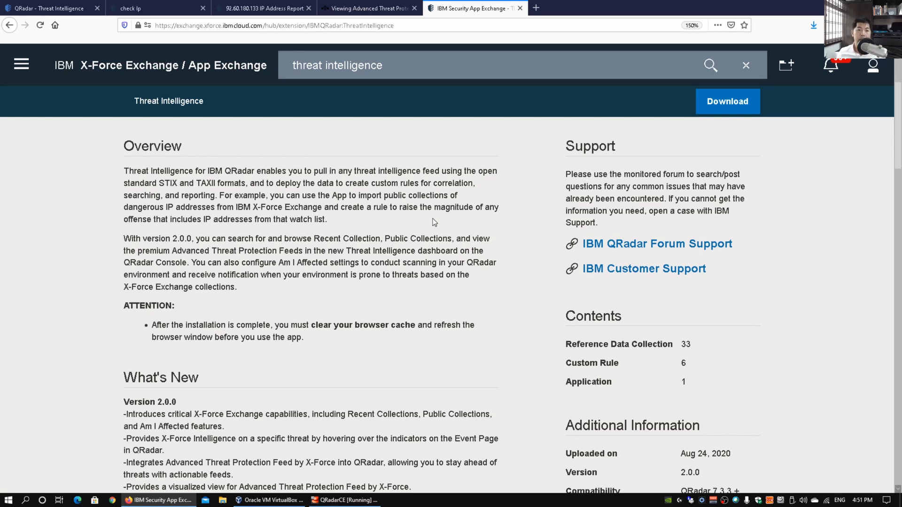
{"action": "mouse_move", "coordinate": [400, 237]}
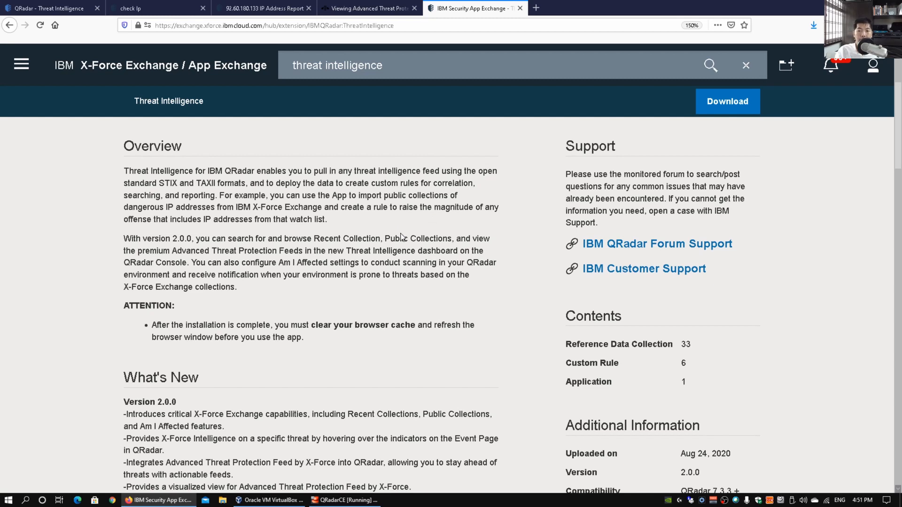
{"action": "mouse_move", "coordinate": [494, 154]}
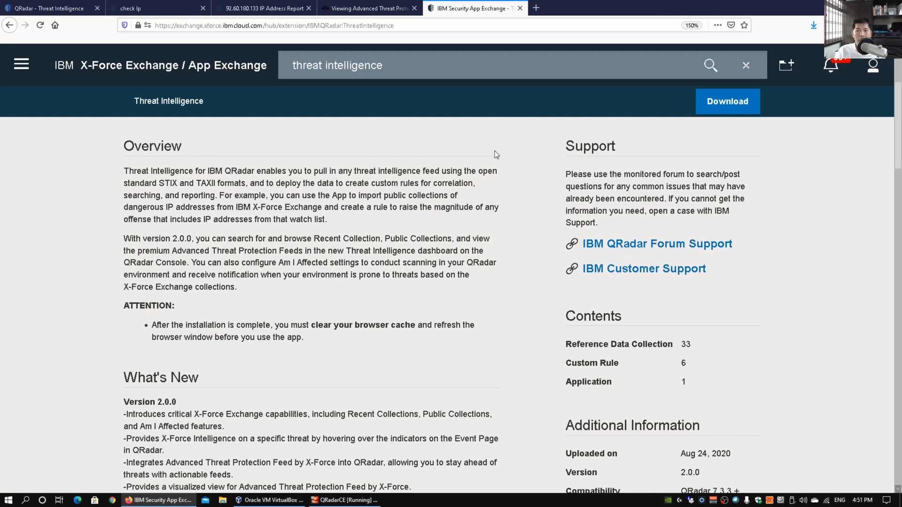
{"action": "mouse_move", "coordinate": [558, 207]}
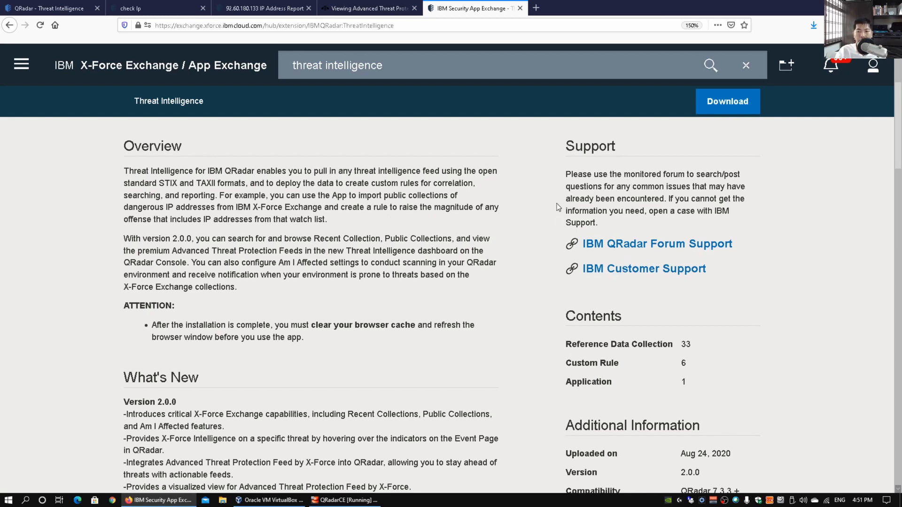
{"action": "scroll", "scroll_direction": "down", "scroll_amount": 3}
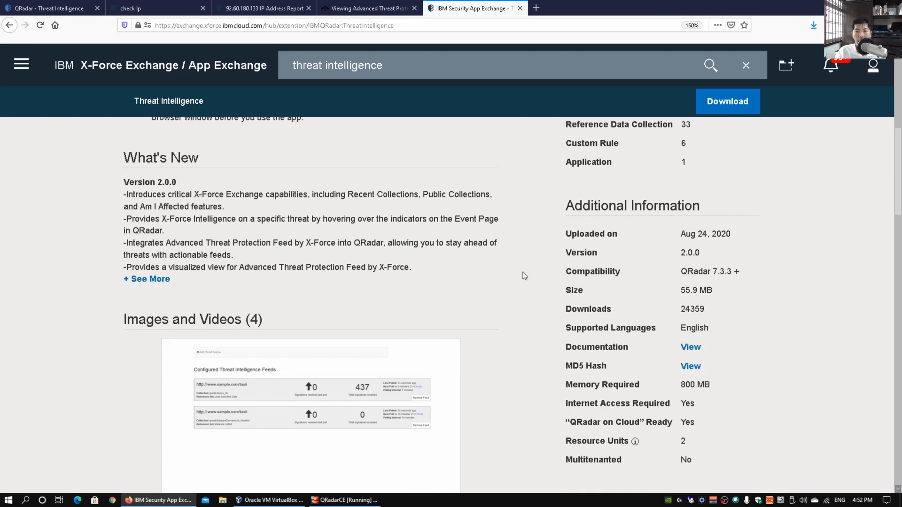
{"action": "scroll", "scroll_direction": "down", "scroll_amount": 3}
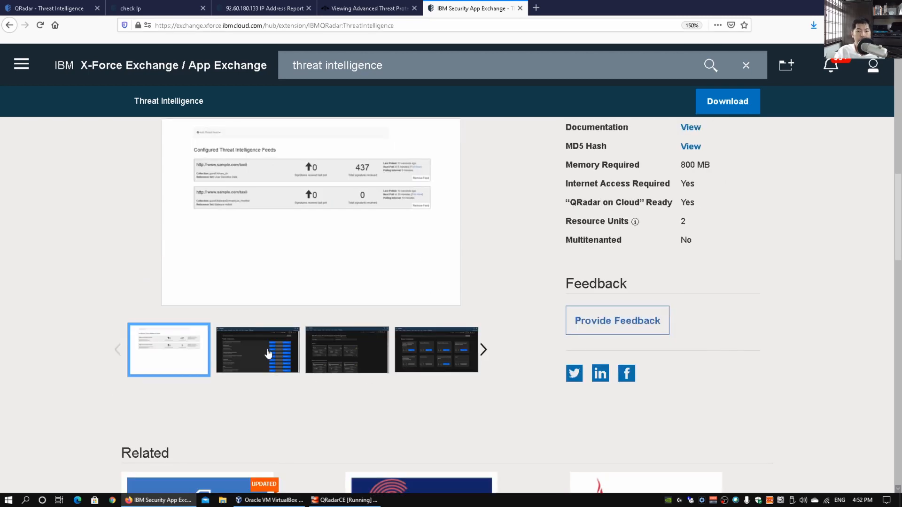
{"action": "left_click", "coordinate": [436, 349]}
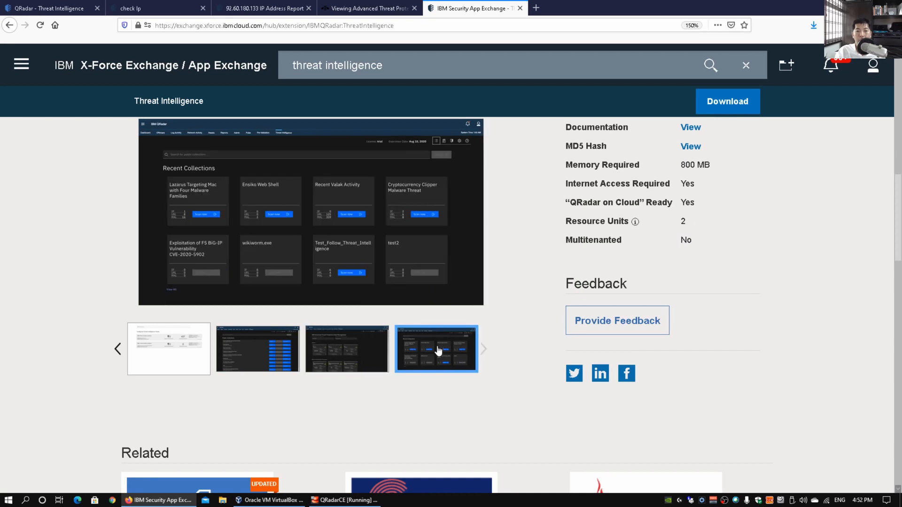
{"action": "mouse_move", "coordinate": [403, 193]}
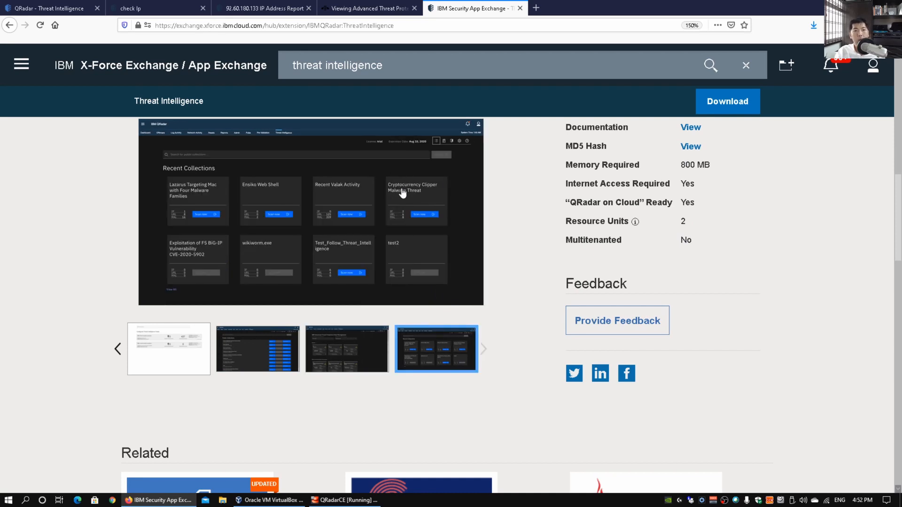
{"action": "left_click", "coordinate": [48, 8]}
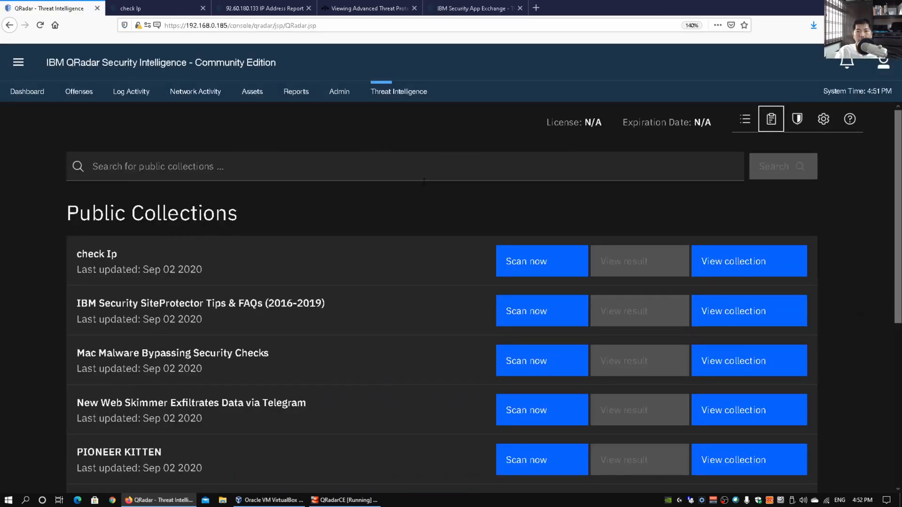
{"action": "mouse_move", "coordinate": [401, 223]}
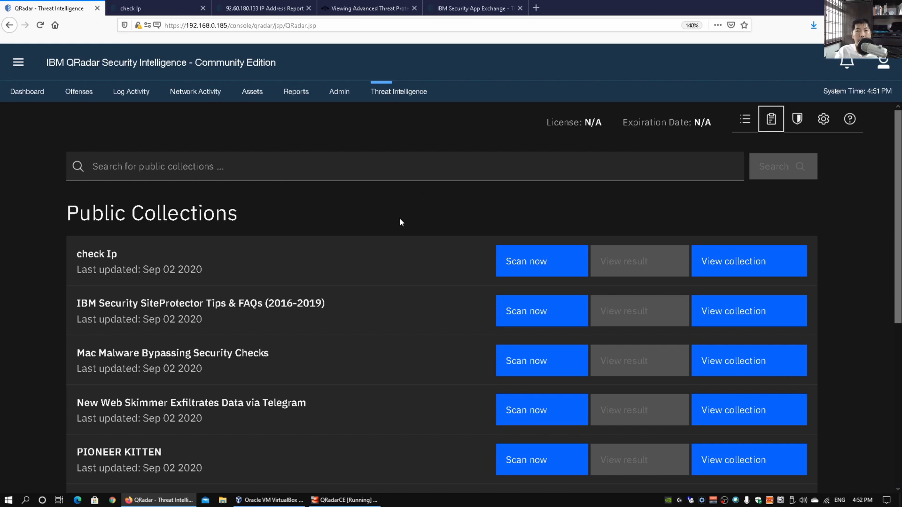
{"action": "scroll", "scroll_direction": "down", "scroll_amount": 3}
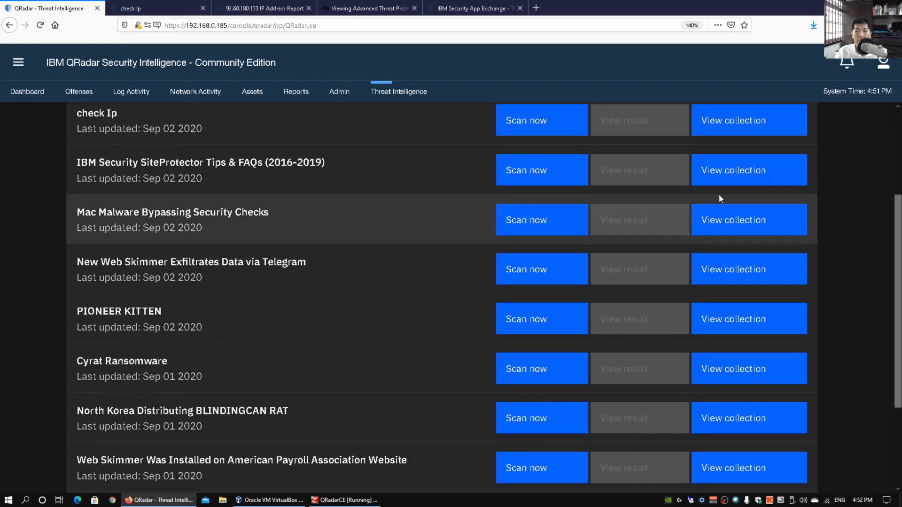
{"action": "mouse_move", "coordinate": [418, 189]}
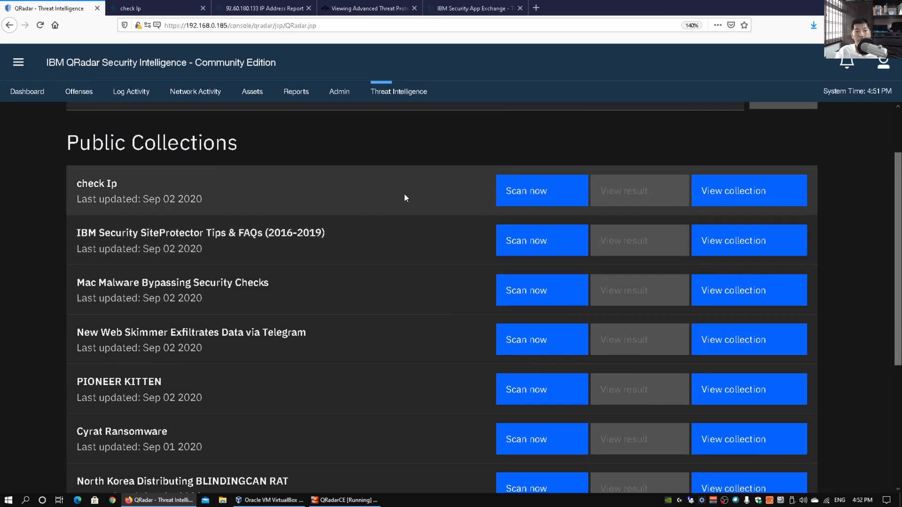
{"action": "mouse_move", "coordinate": [394, 242]}
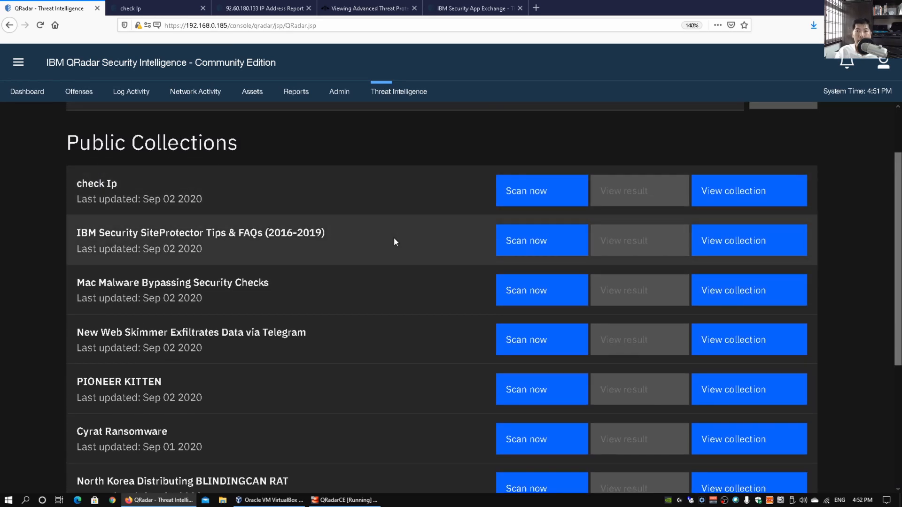
{"action": "mouse_move", "coordinate": [368, 292]}
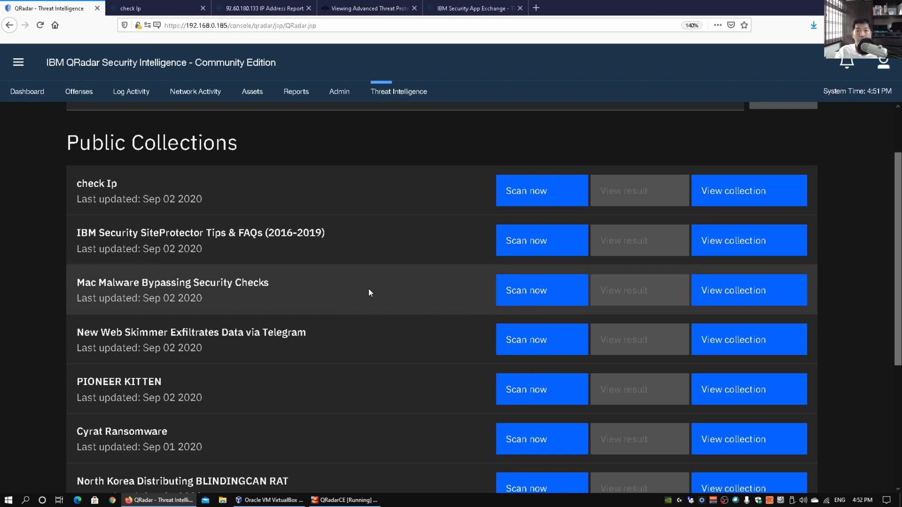
{"action": "mouse_move", "coordinate": [394, 289]}
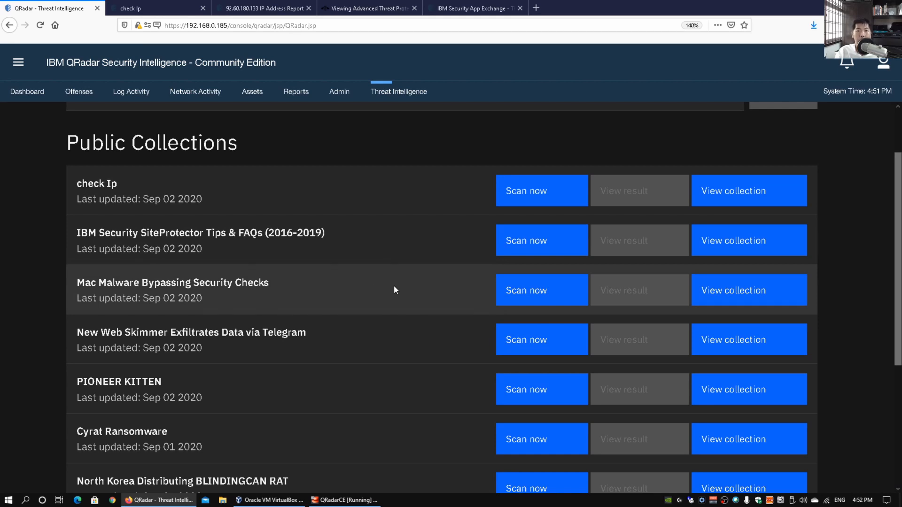
{"action": "mouse_move", "coordinate": [194, 191]}
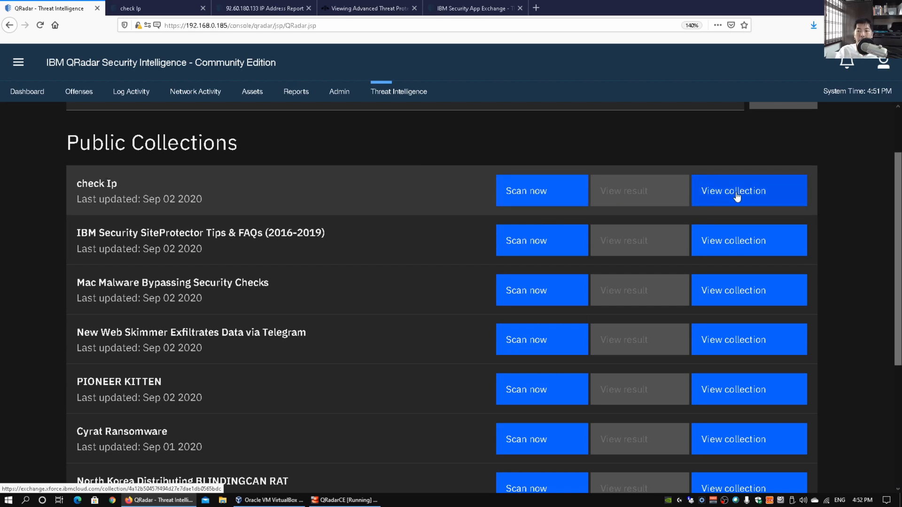
Browse the check Ip collection's template sections, IP references and eight IP reports
{"action": "left_click", "coordinate": [748, 190]}
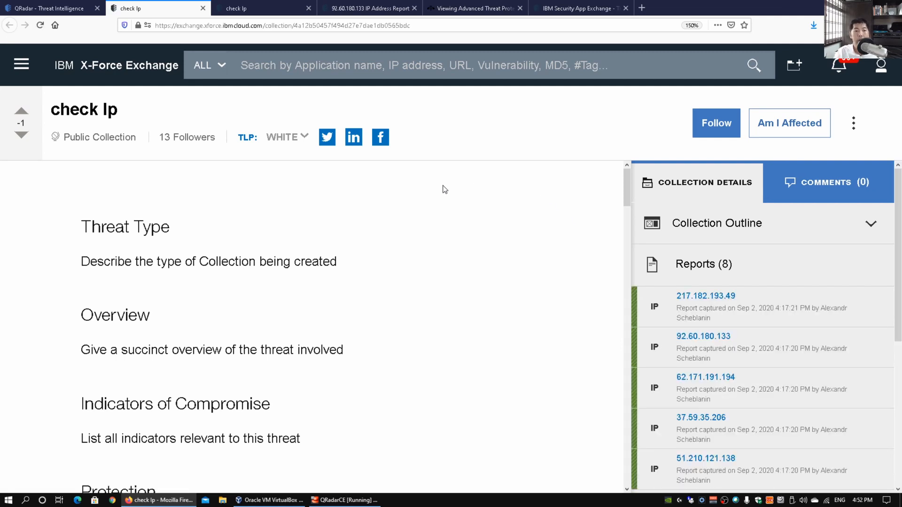
{"action": "scroll", "scroll_direction": "down", "scroll_amount": 3}
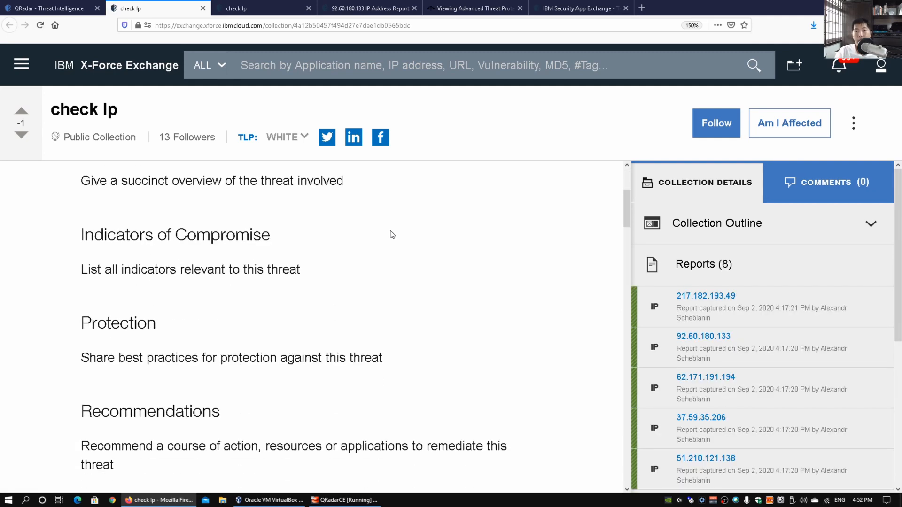
{"action": "scroll", "scroll_direction": "down", "scroll_amount": 3}
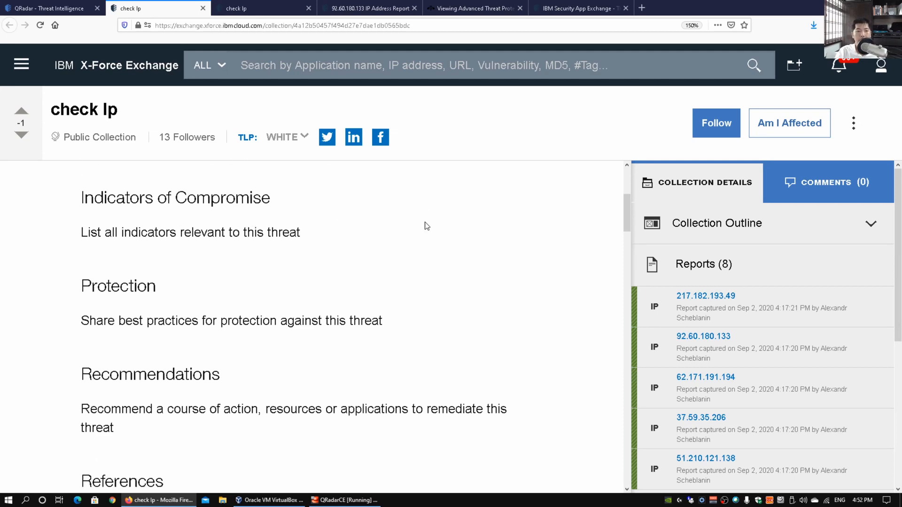
{"action": "scroll", "scroll_direction": "down", "scroll_amount": 3}
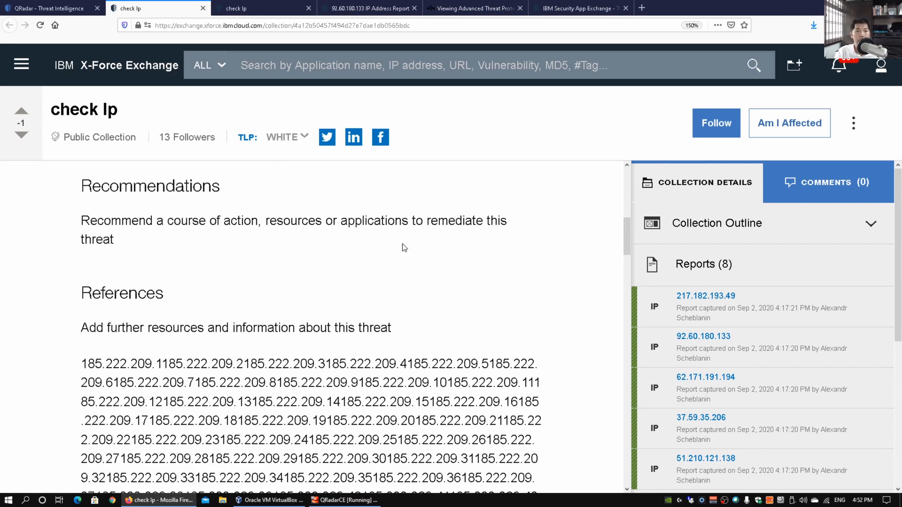
{"action": "mouse_move", "coordinate": [547, 268]}
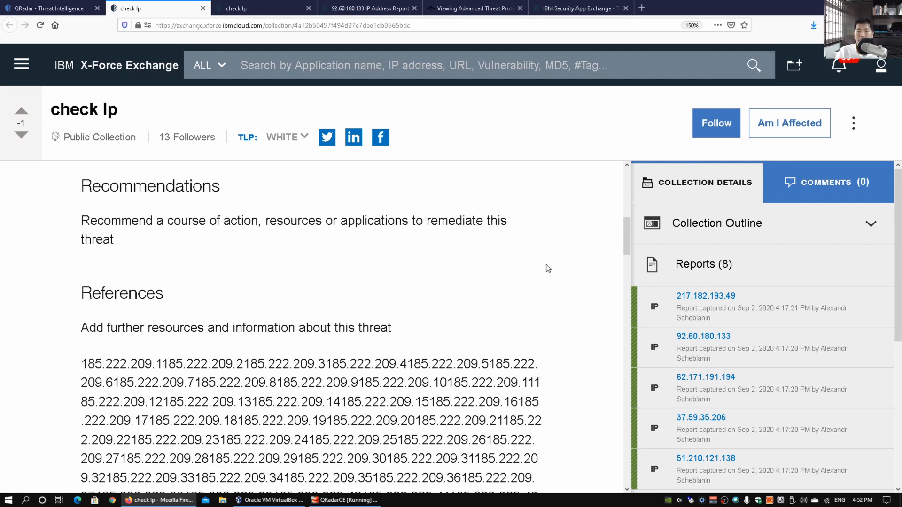
{"action": "scroll", "scroll_direction": "down", "scroll_amount": 3}
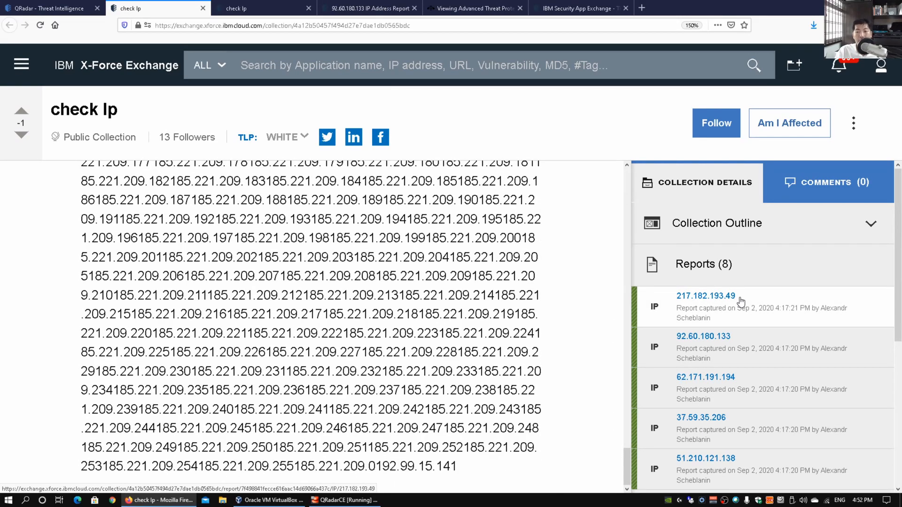
{"action": "scroll", "scroll_direction": "down", "scroll_amount": 3}
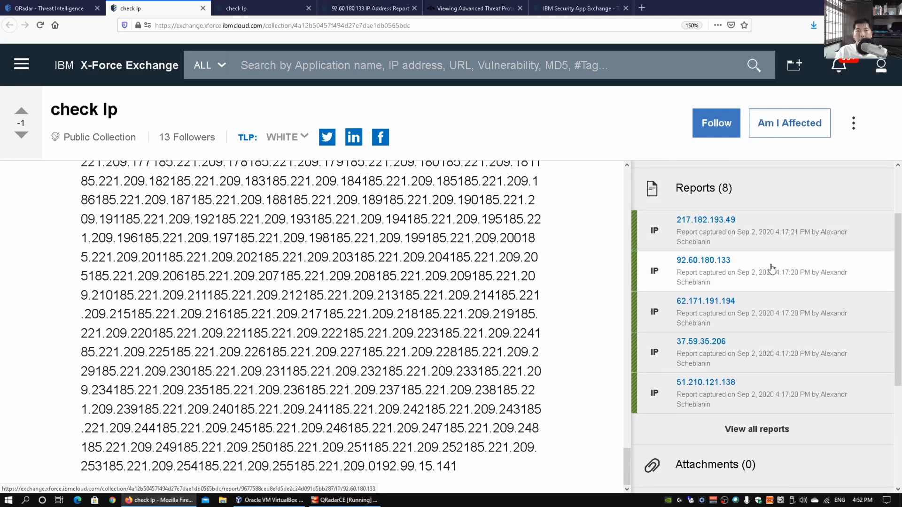
{"action": "mouse_move", "coordinate": [724, 277]}
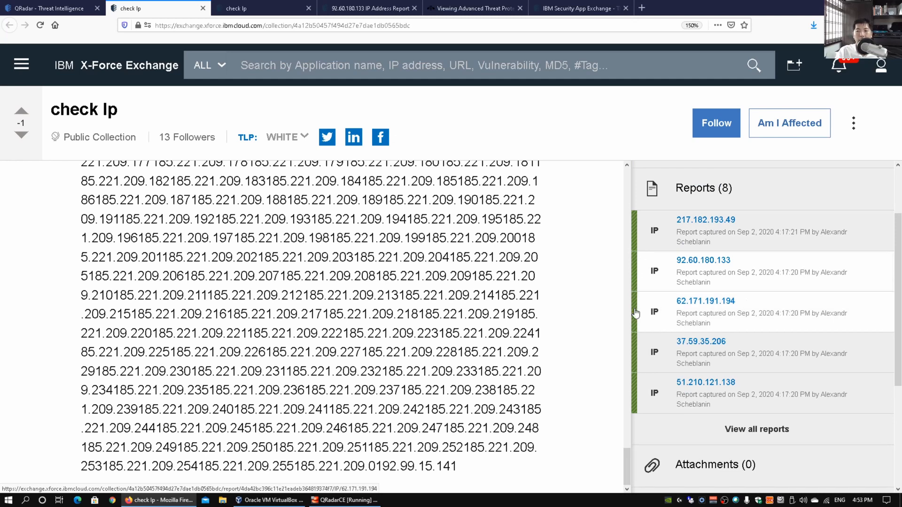
Read the captured 92.60.180.133 report: risk 1, Unsuspicious, located in Ukraine
{"action": "left_click", "coordinate": [703, 260]}
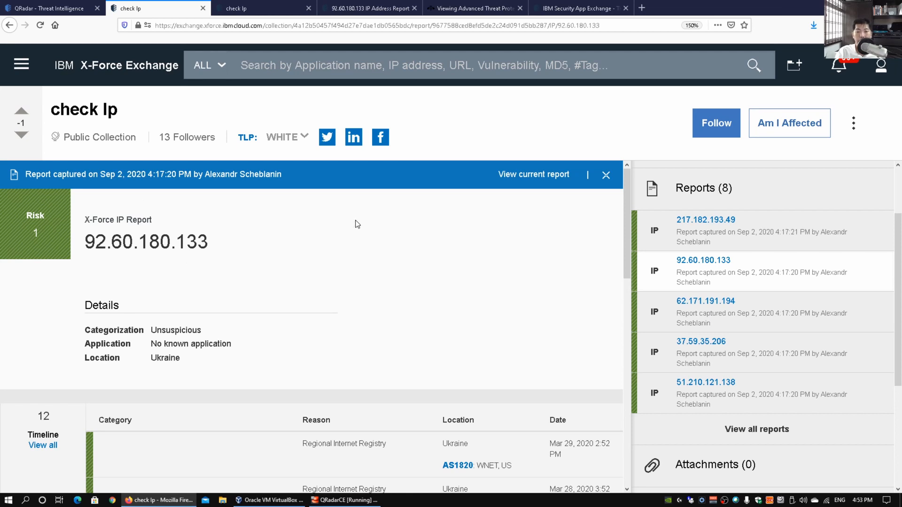
{"action": "scroll", "scroll_direction": "down", "scroll_amount": 3}
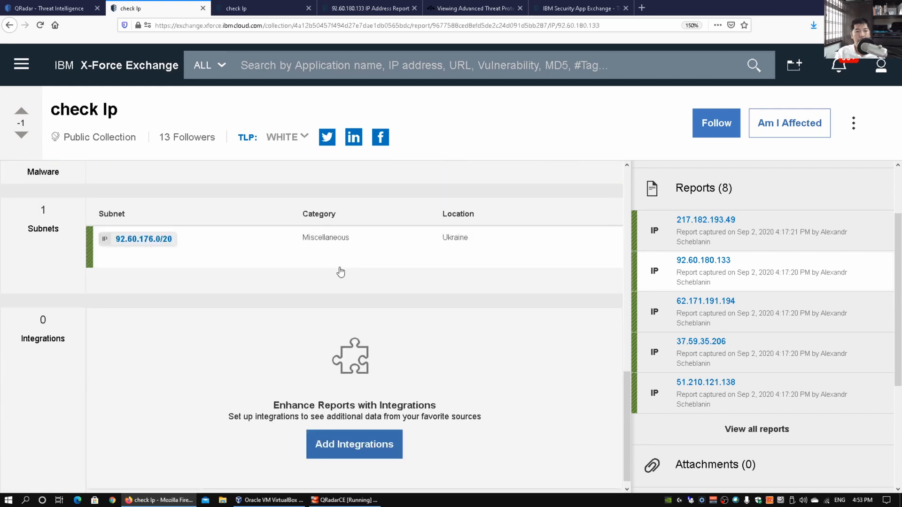
{"action": "scroll", "scroll_direction": "down", "scroll_amount": 3}
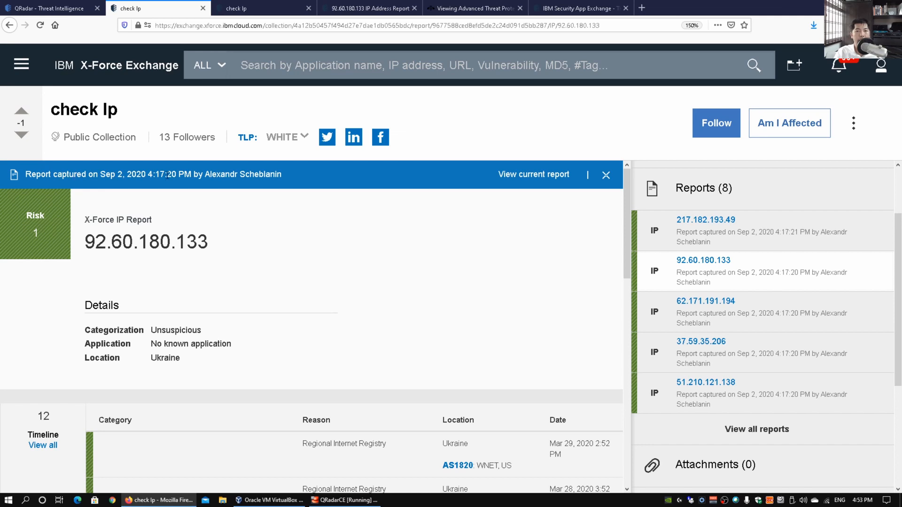
{"action": "mouse_move", "coordinate": [533, 175]}
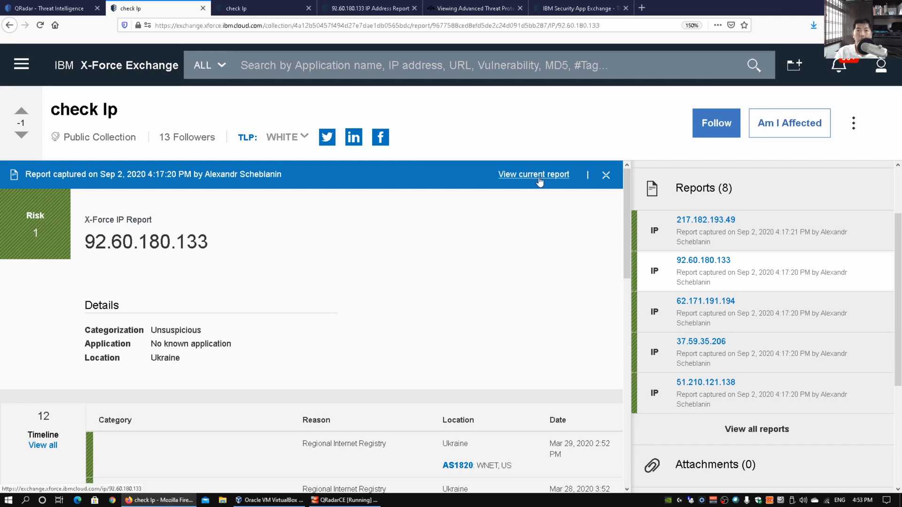
Review the current 92.60.180.133 report's Details and WHOIS Record sections
{"action": "left_click", "coordinate": [533, 174]}
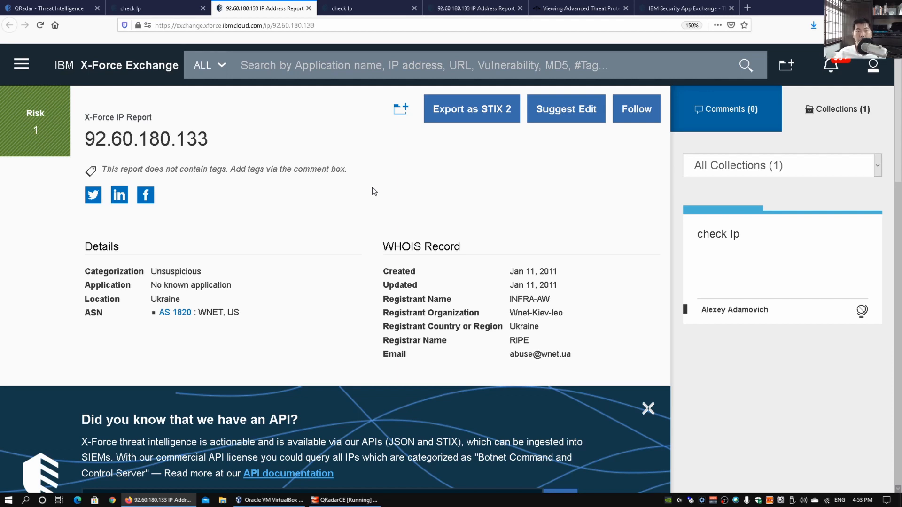
{"action": "mouse_move", "coordinate": [364, 191]}
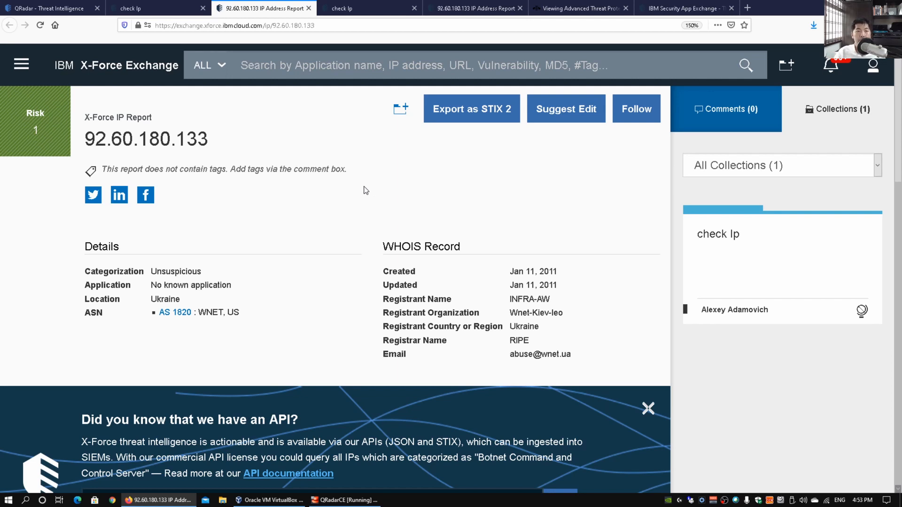
{"action": "mouse_move", "coordinate": [121, 70]}
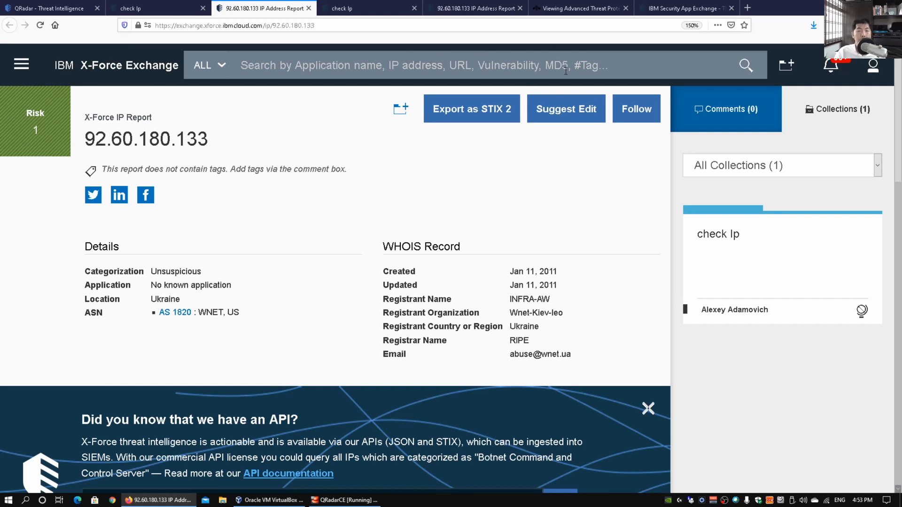
{"action": "mouse_move", "coordinate": [379, 151]}
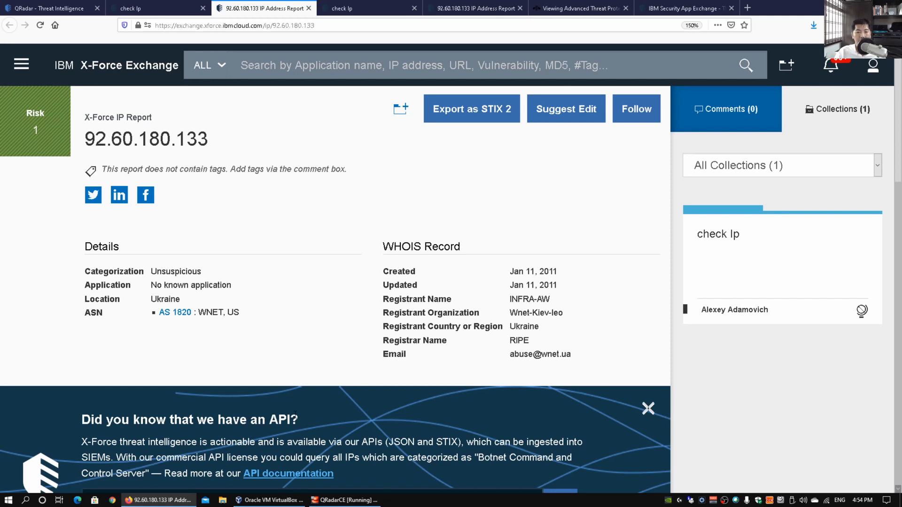
{"action": "mouse_move", "coordinate": [399, 420]}
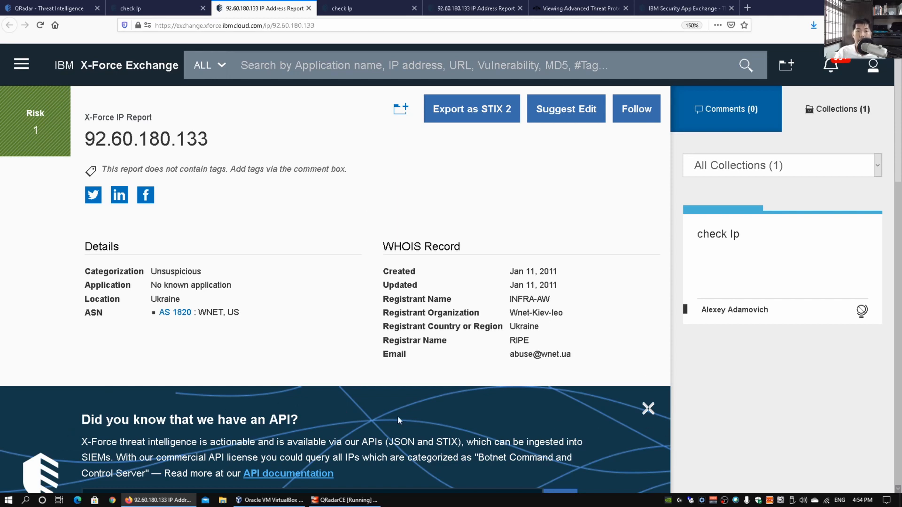
{"action": "mouse_move", "coordinate": [440, 238]}
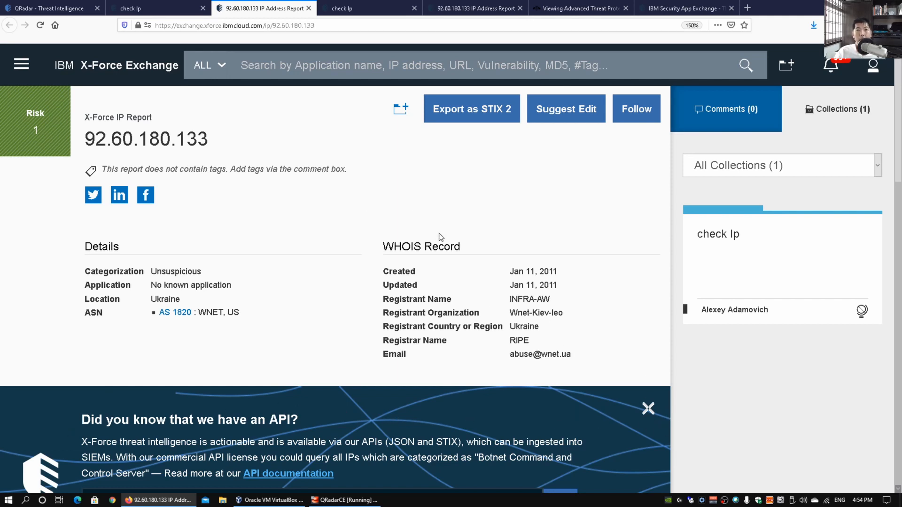
{"action": "mouse_move", "coordinate": [408, 240]}
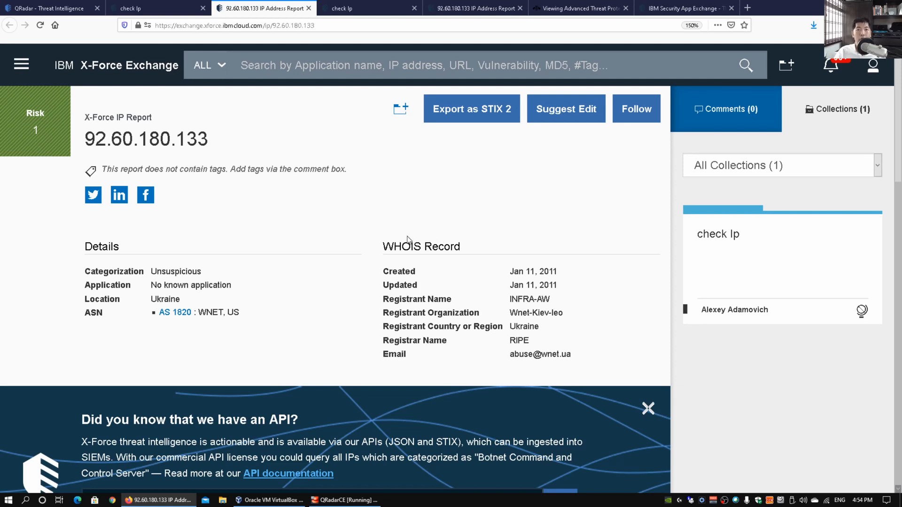
{"action": "scroll", "scroll_direction": "down", "scroll_amount": 3}
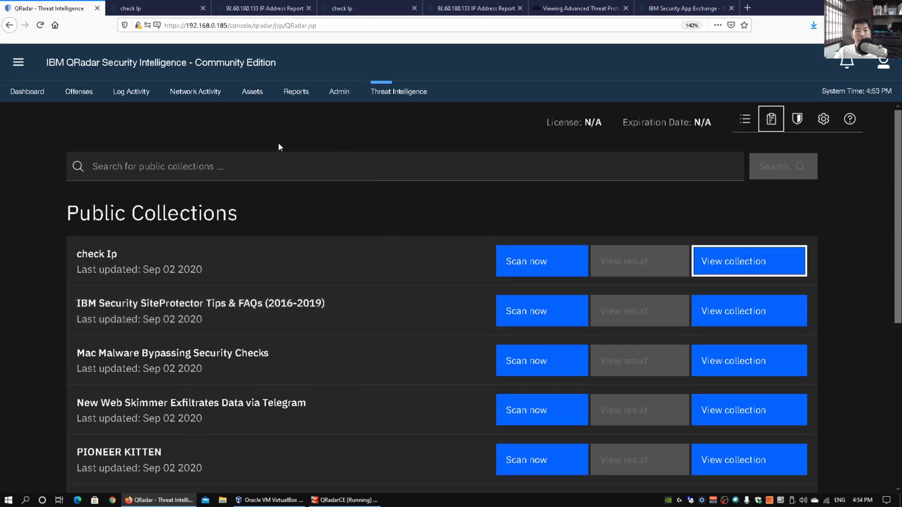
{"action": "mouse_move", "coordinate": [500, 218]}
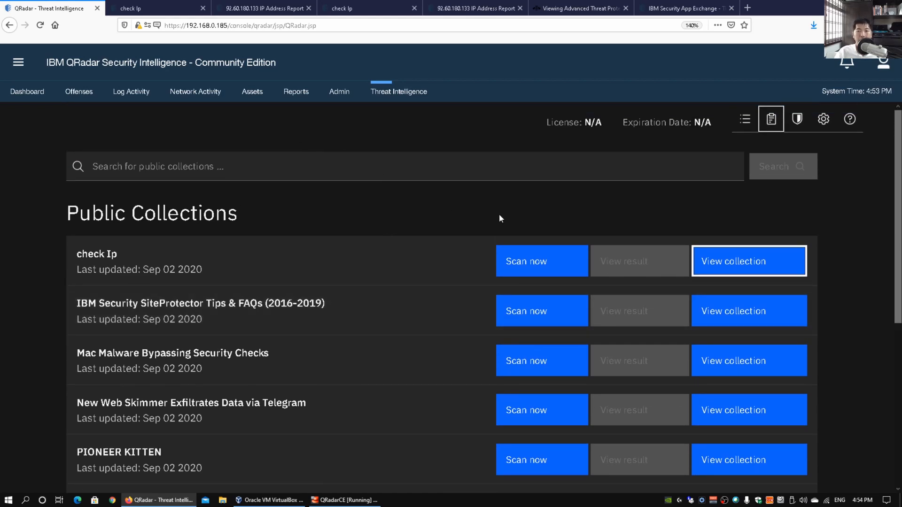
{"action": "mouse_move", "coordinate": [804, 149]}
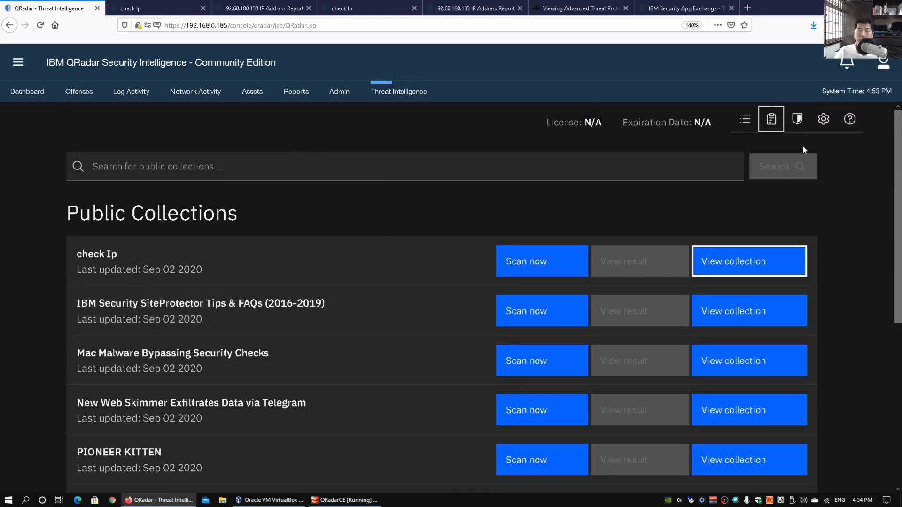
{"action": "mouse_move", "coordinate": [797, 119]}
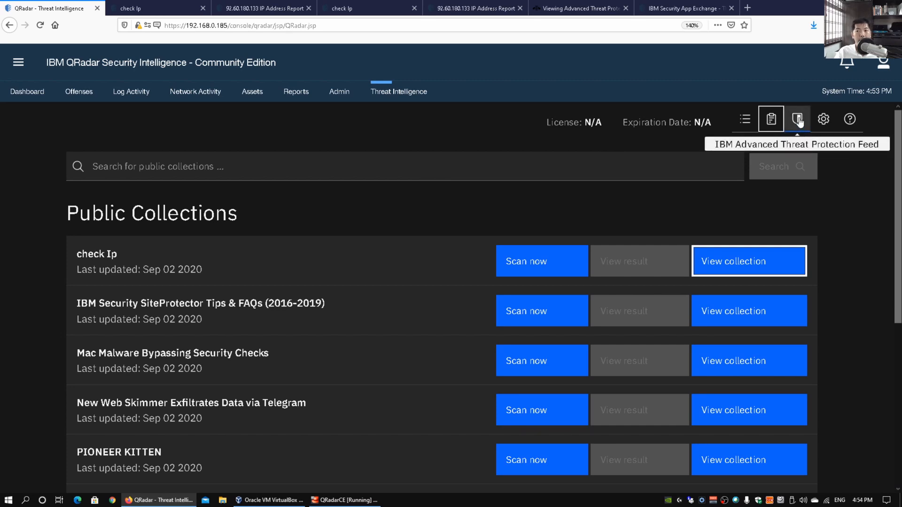
Browse Advanced Threat Protection feeds: Crypto-Currency Mining, Malware, Botnet Command and Control
{"action": "left_click", "coordinate": [797, 119]}
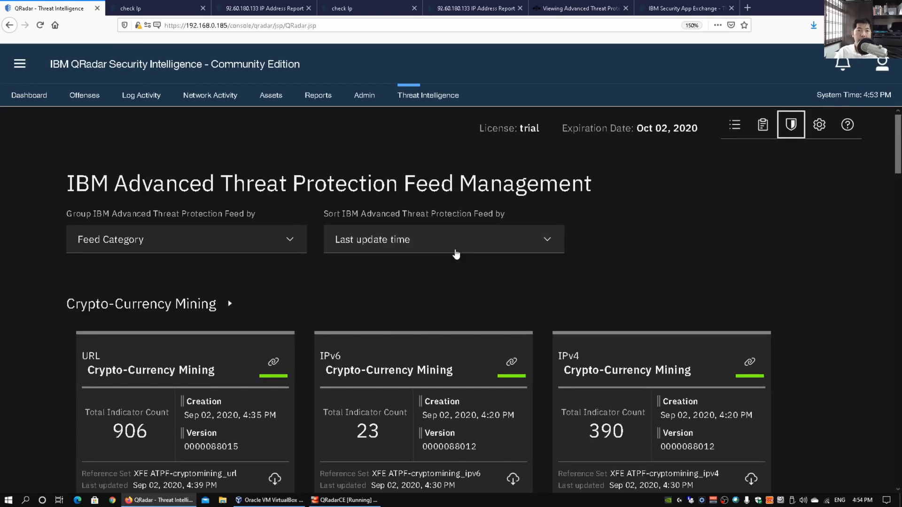
{"action": "scroll", "scroll_direction": "down", "scroll_amount": 3}
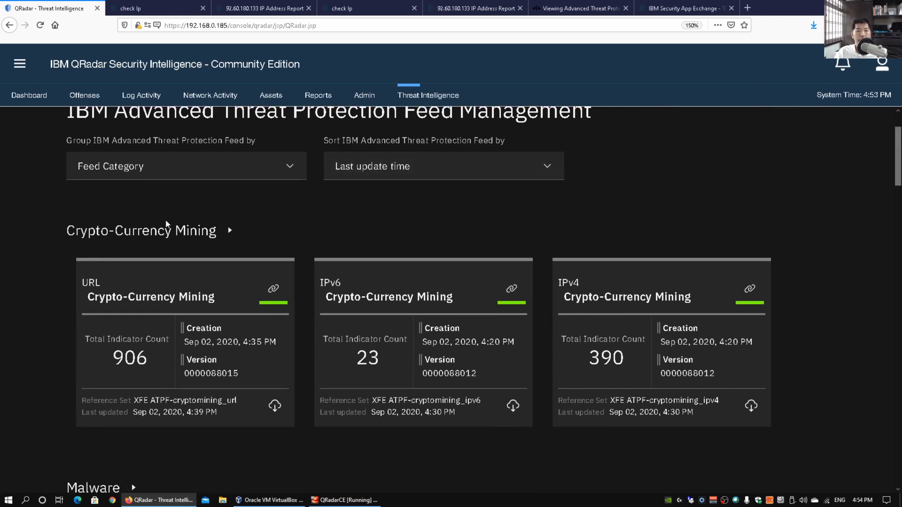
{"action": "mouse_move", "coordinate": [274, 289]}
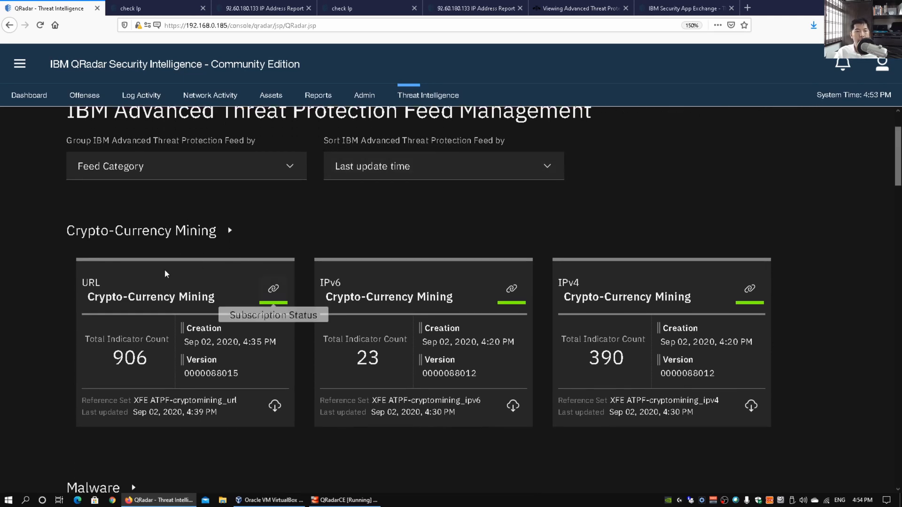
{"action": "mouse_move", "coordinate": [366, 282]}
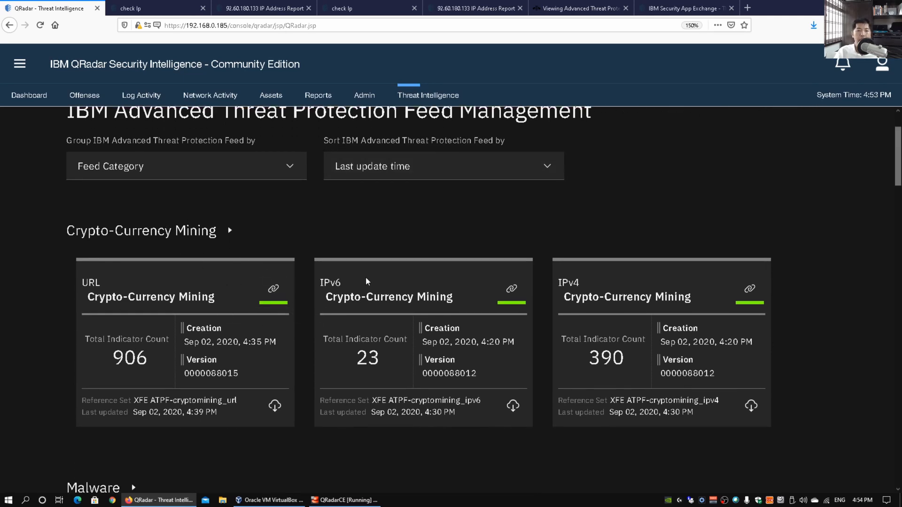
{"action": "scroll", "scroll_direction": "down", "scroll_amount": 3}
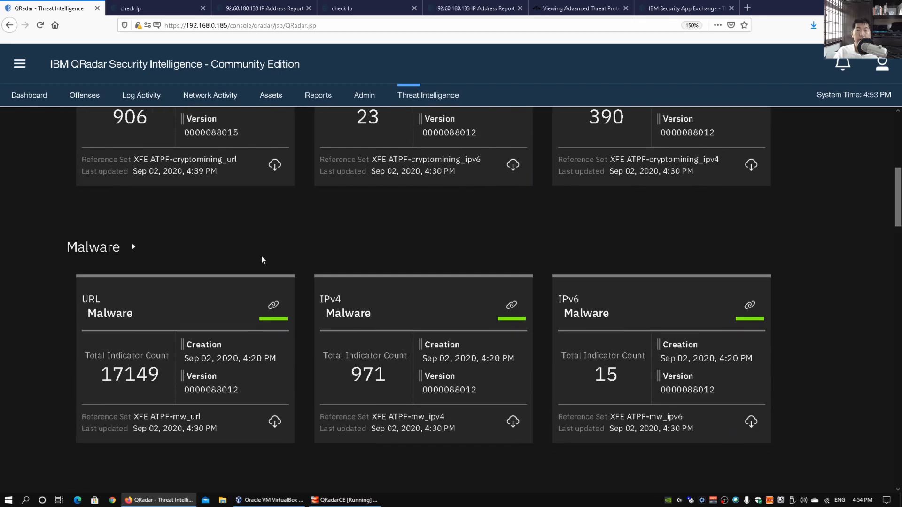
{"action": "scroll", "scroll_direction": "down", "scroll_amount": 3}
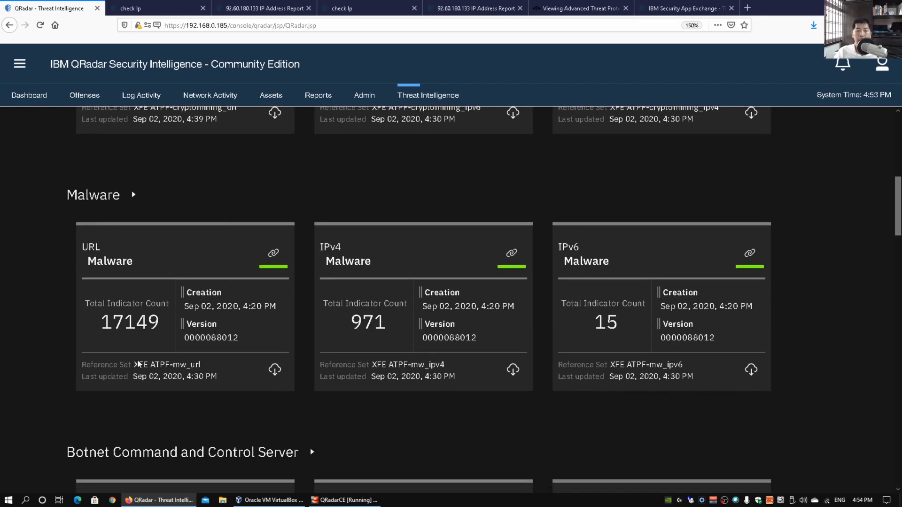
{"action": "mouse_move", "coordinate": [274, 369]}
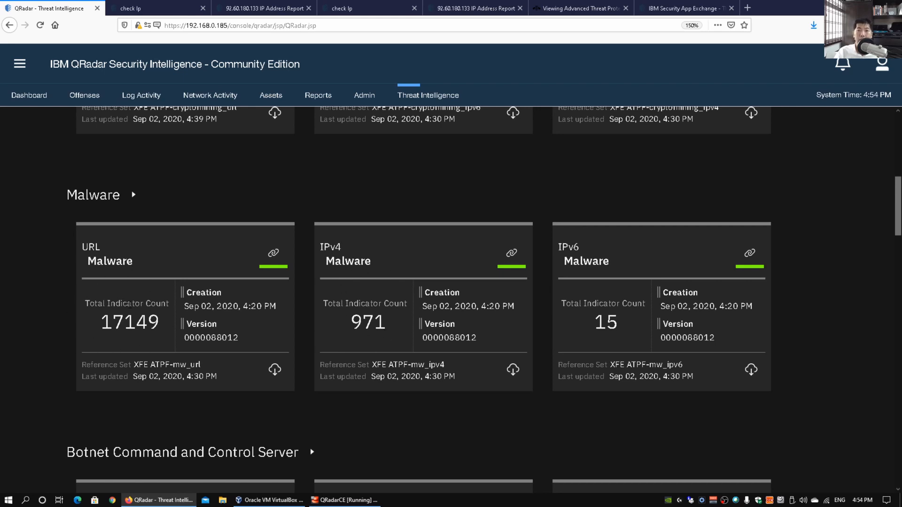
{"action": "scroll", "scroll_direction": "down", "scroll_amount": 3}
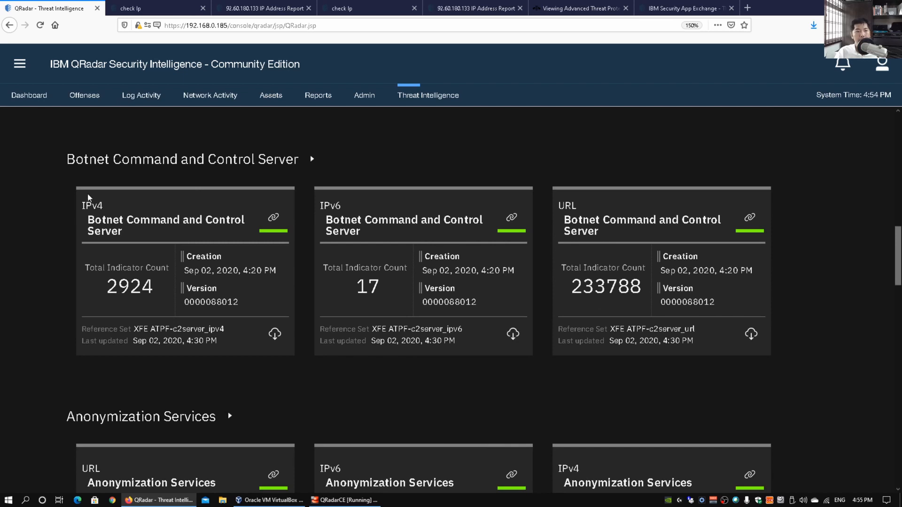
{"action": "mouse_move", "coordinate": [390, 211]}
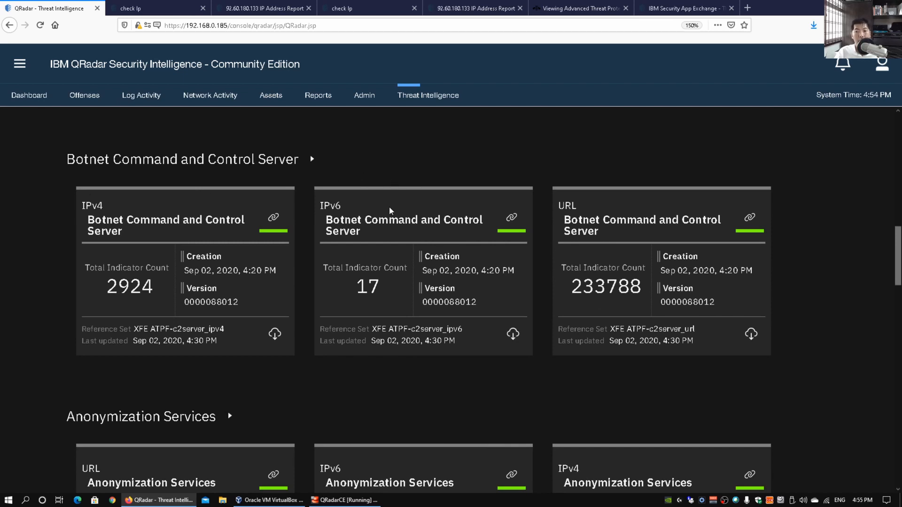
{"action": "mouse_move", "coordinate": [774, 197]}
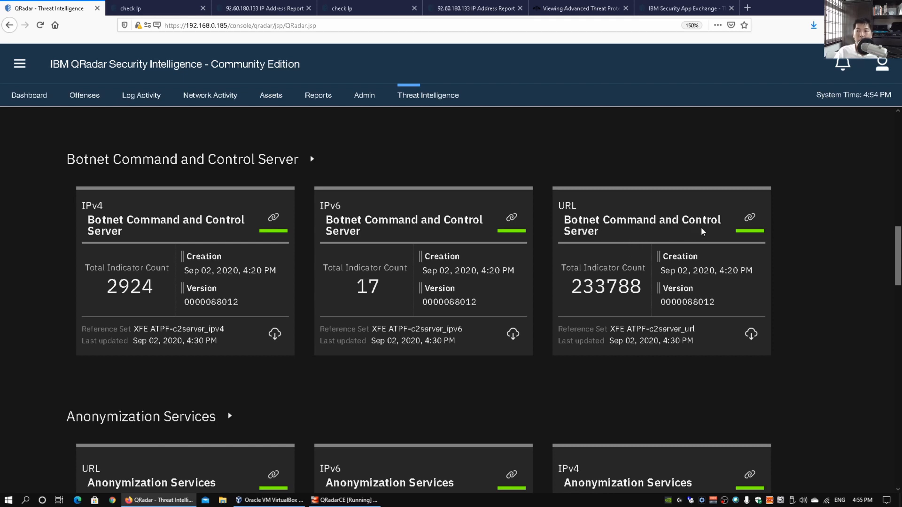
{"action": "mouse_move", "coordinate": [750, 218]}
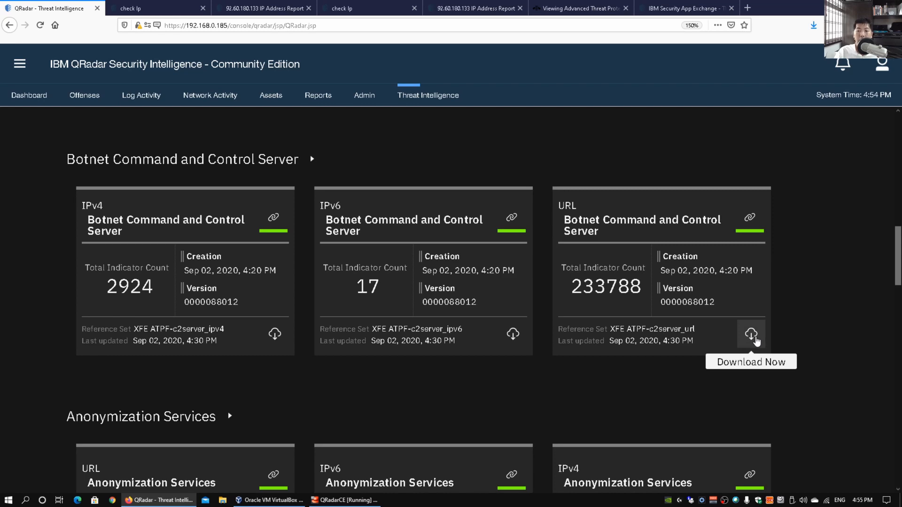
{"action": "mouse_move", "coordinate": [532, 218]}
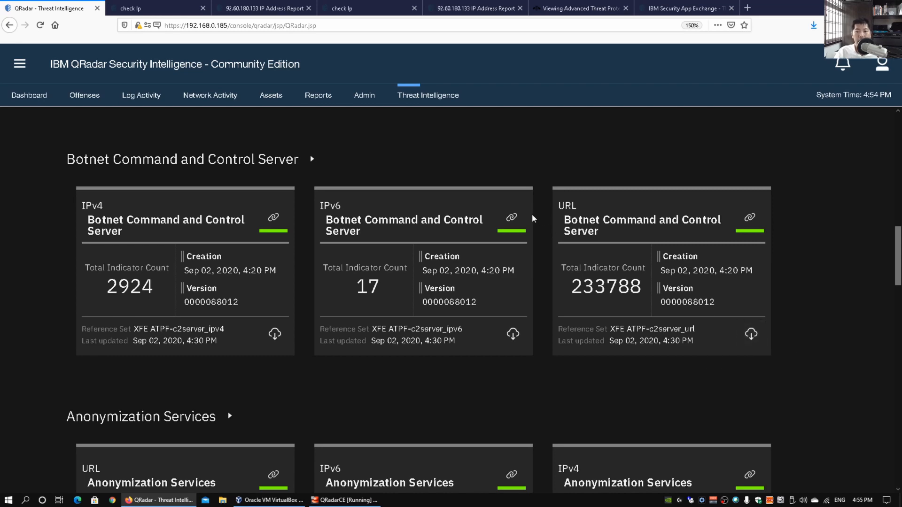
{"action": "scroll", "scroll_direction": "down", "scroll_amount": 3}
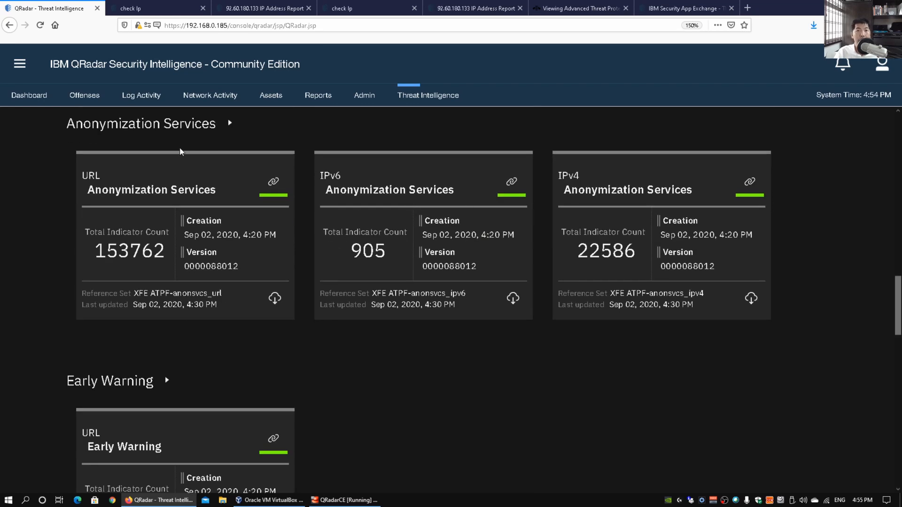
{"action": "scroll", "scroll_direction": "down", "scroll_amount": 3}
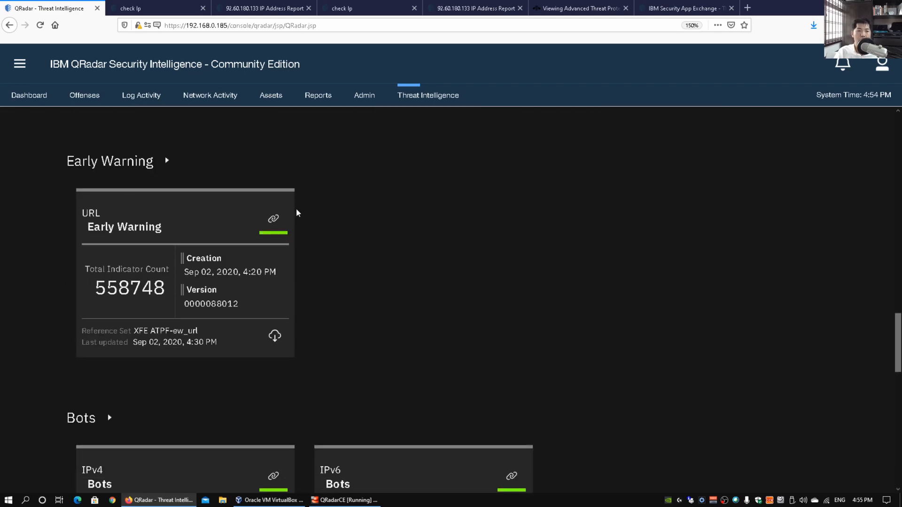
{"action": "scroll", "scroll_direction": "down", "scroll_amount": 3}
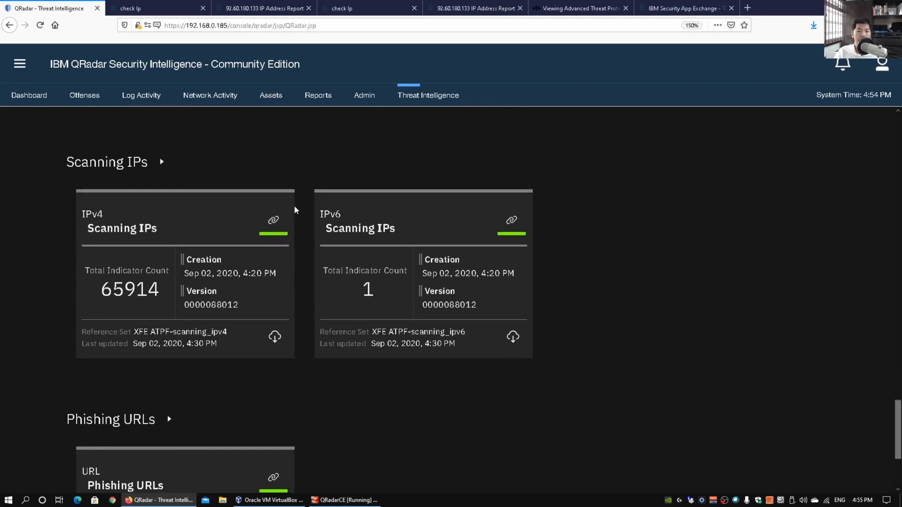
{"action": "scroll", "scroll_direction": "down", "scroll_amount": 3}
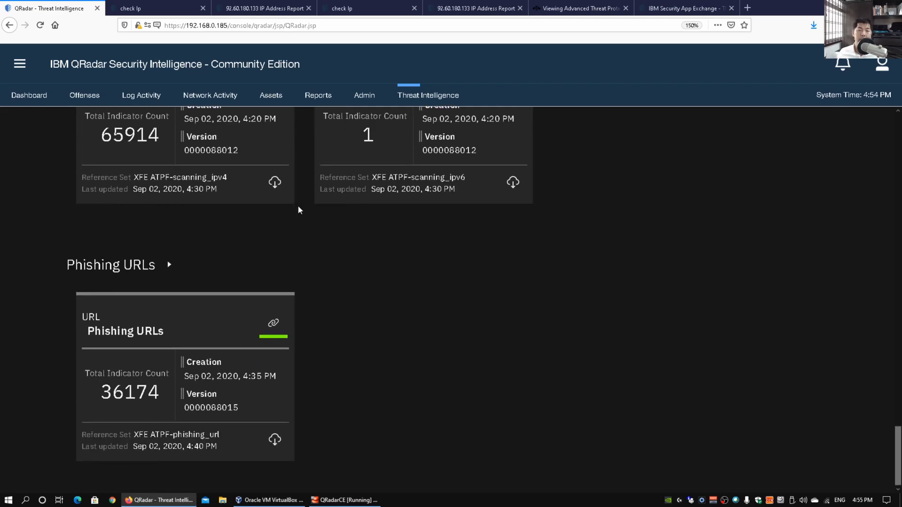